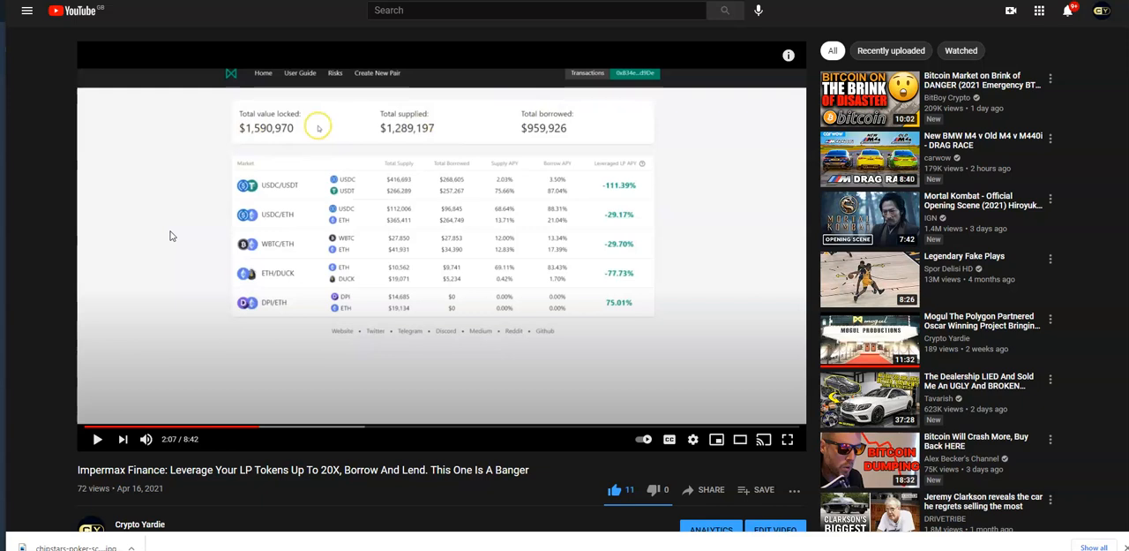
Step: Scroll the Impermax landing page about leveraging Uniswap yield
scroll("down", 3)
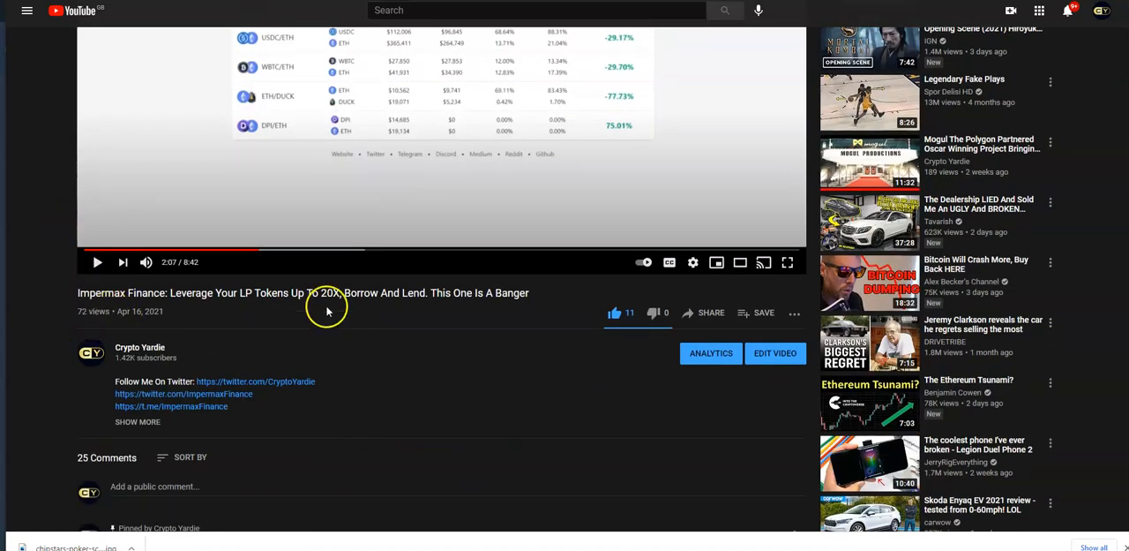
mouse_move(322, 324)
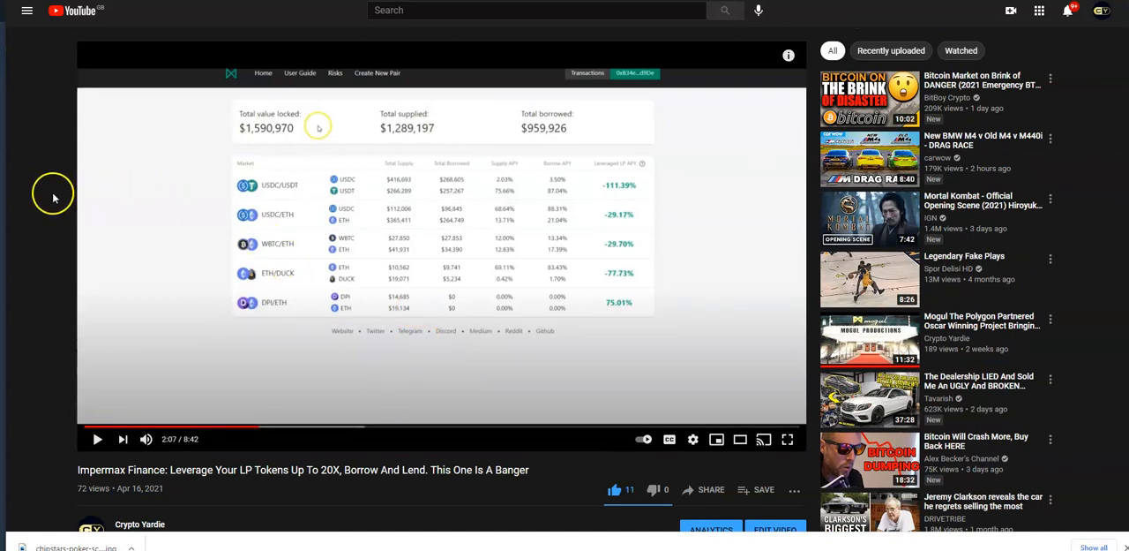
mouse_move(599, 247)
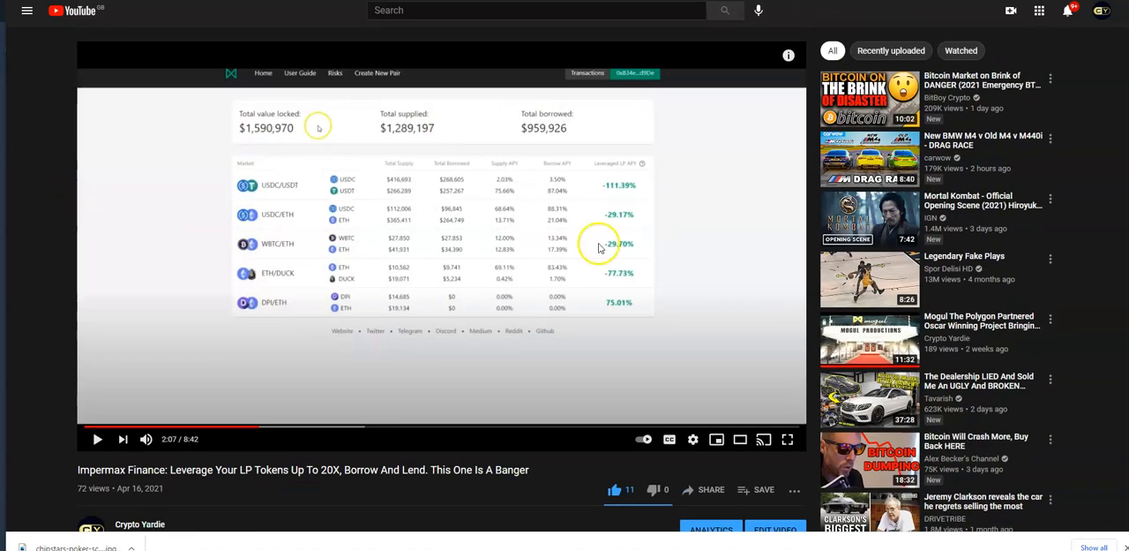
mouse_move(482, 246)
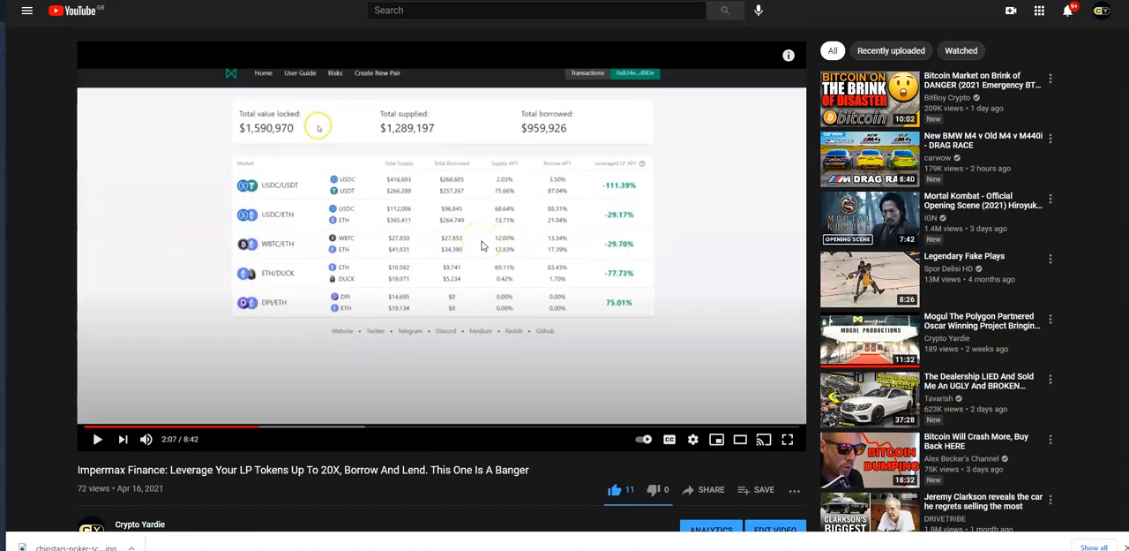
mouse_move(91, 180)
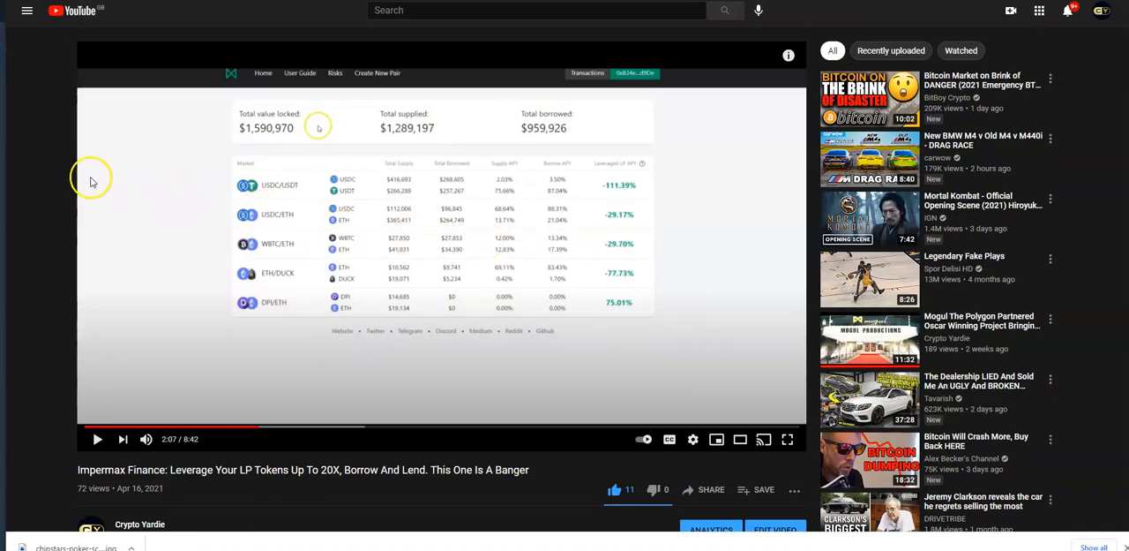
mouse_move(290, 214)
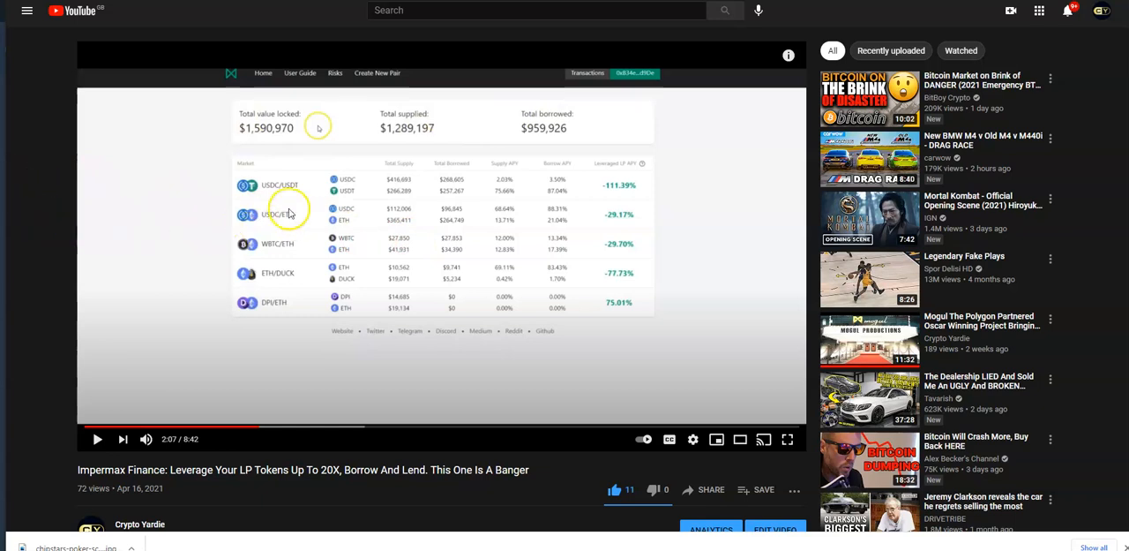
mouse_move(552, 227)
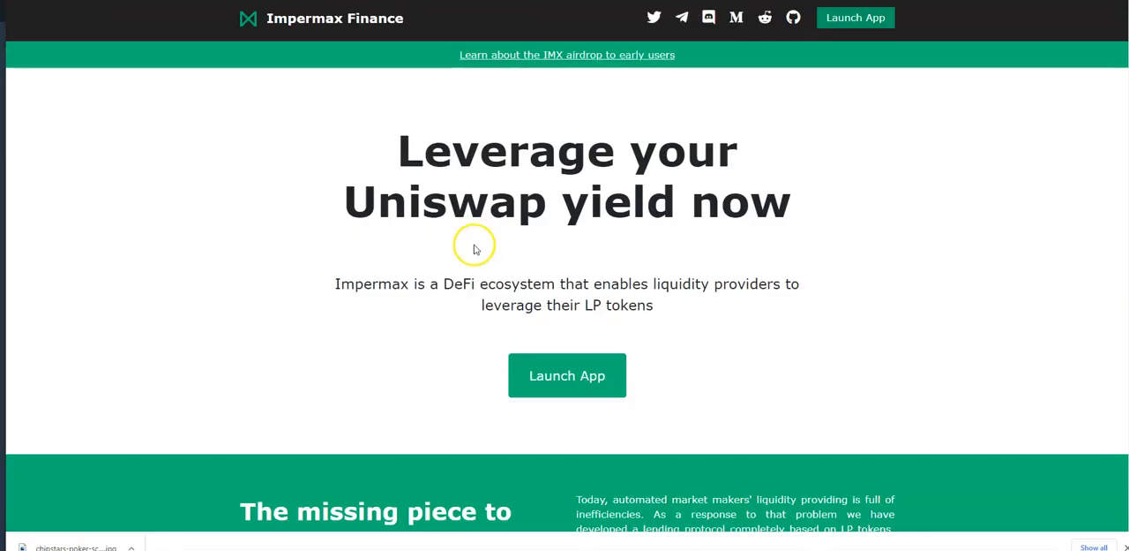
mouse_move(443, 201)
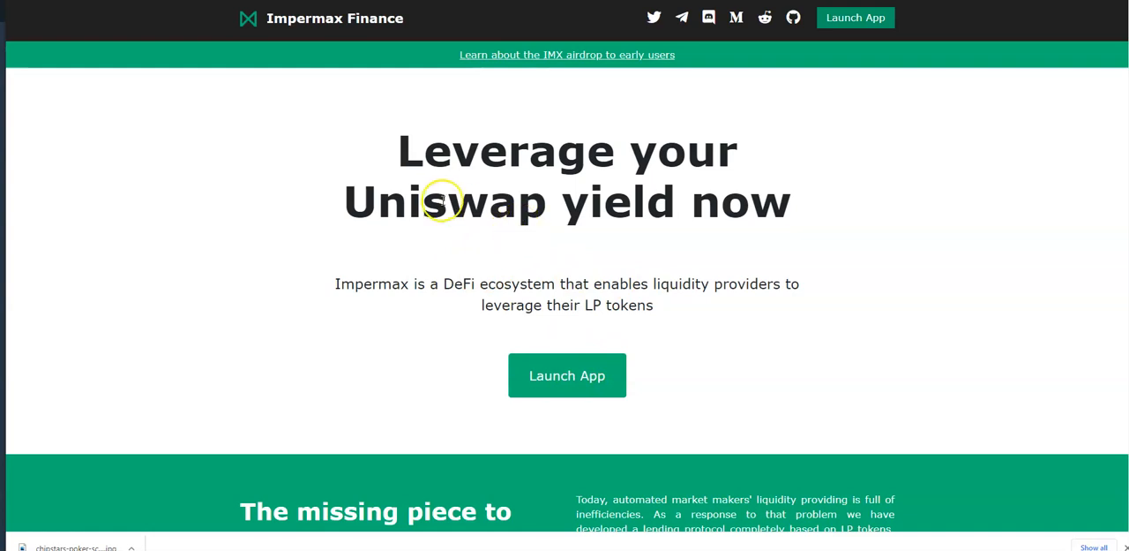
mouse_move(335, 119)
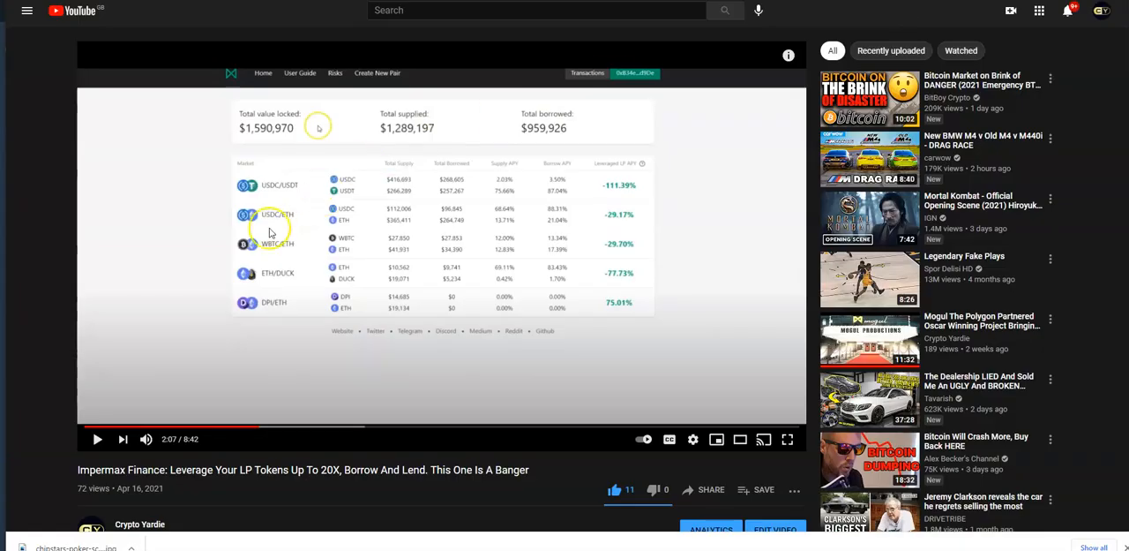
mouse_move(454, 482)
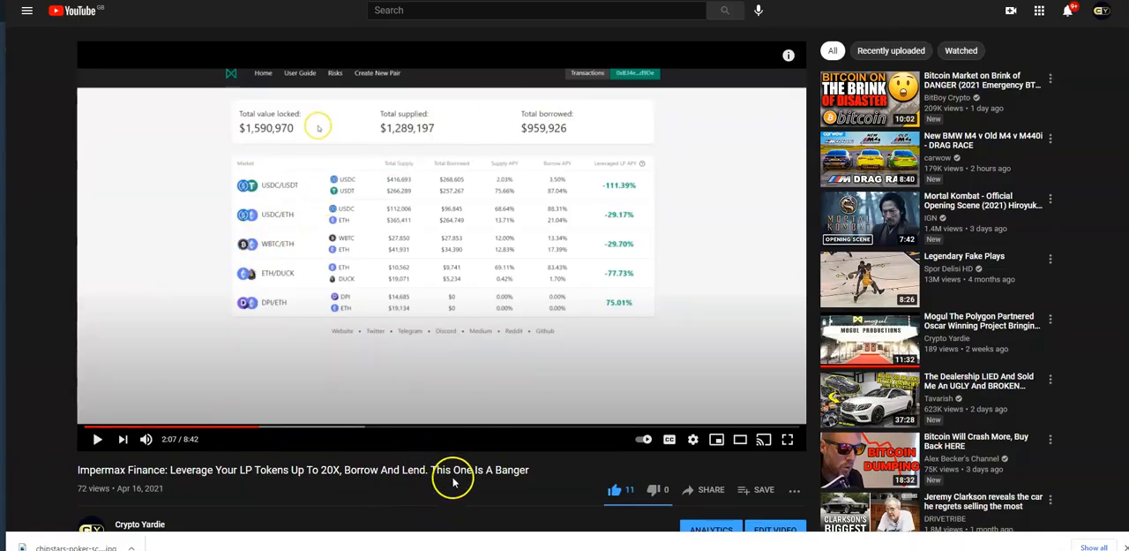
mouse_move(366, 181)
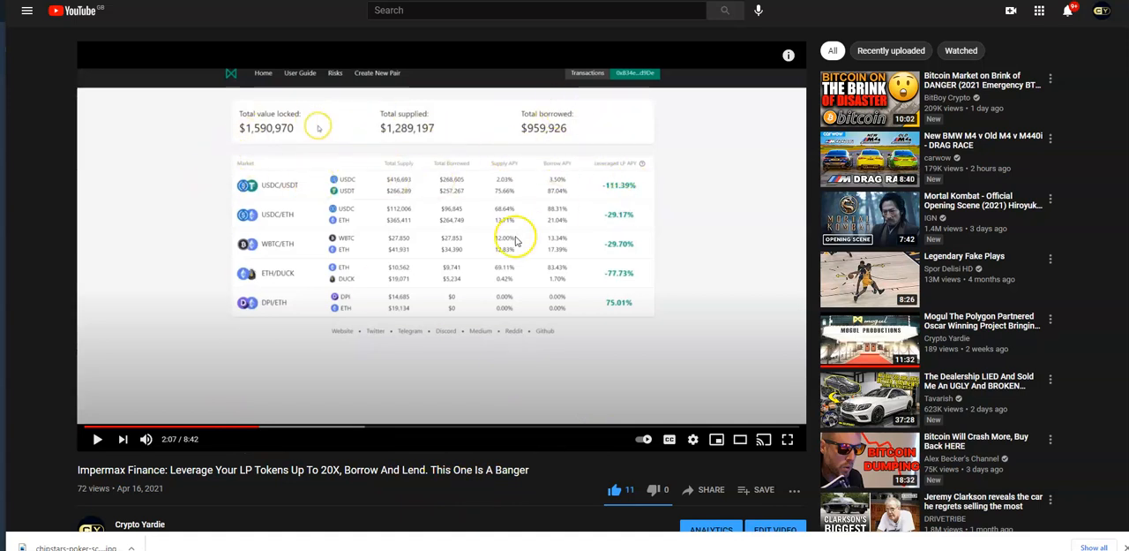
mouse_move(487, 332)
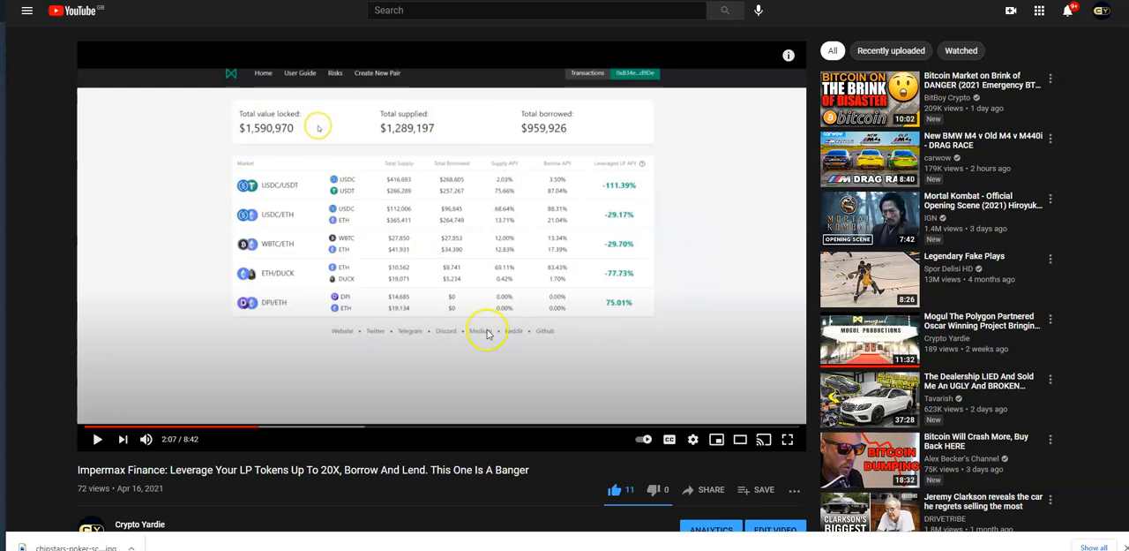
mouse_move(523, 221)
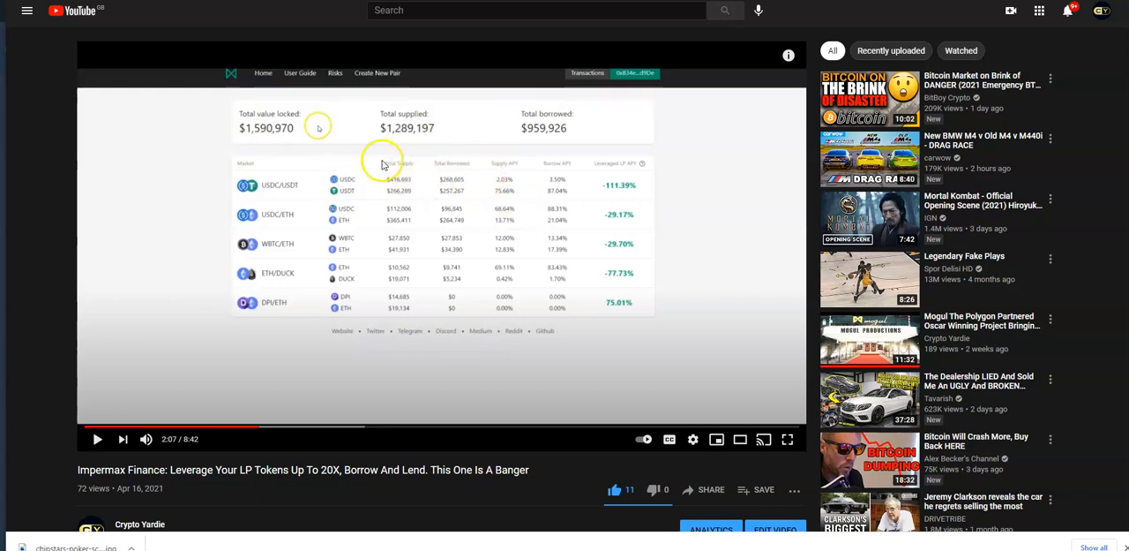
mouse_move(503, 166)
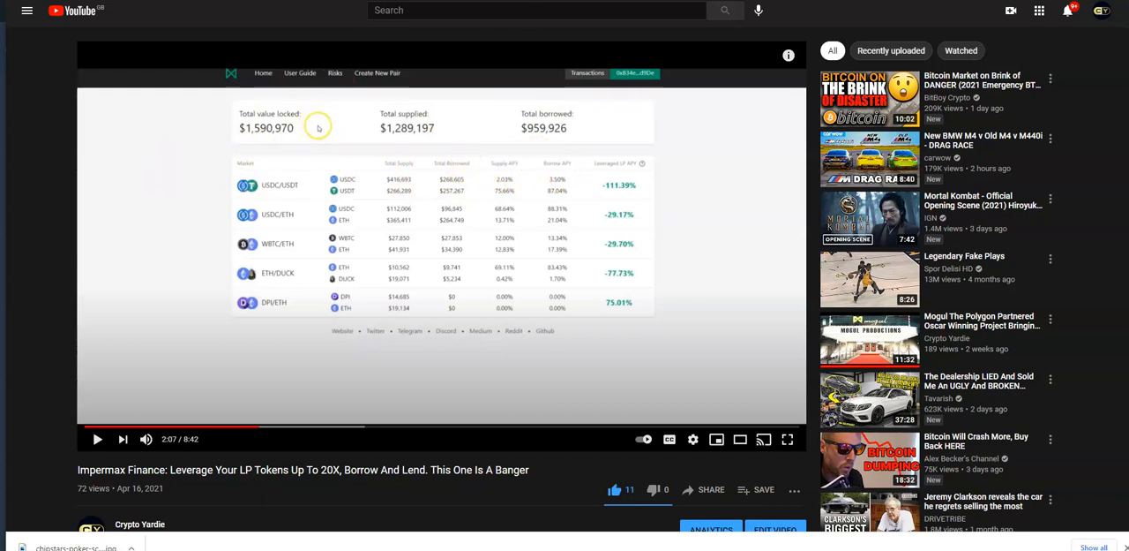
Step: Show the live markets dashboard and scroll down through the eight lending pairs to the footer
left_click(787, 439)
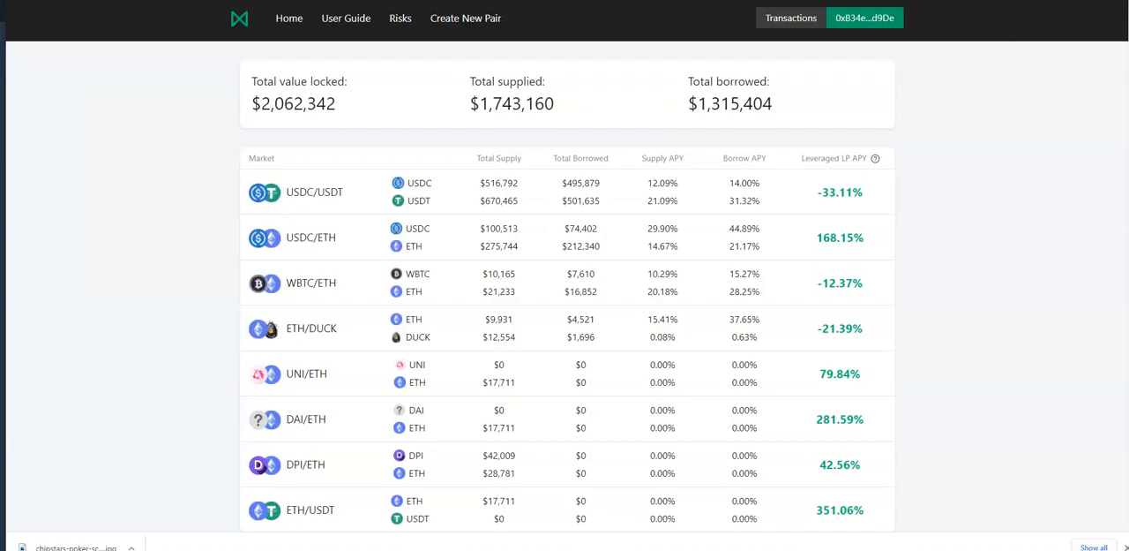
scroll("down", 3)
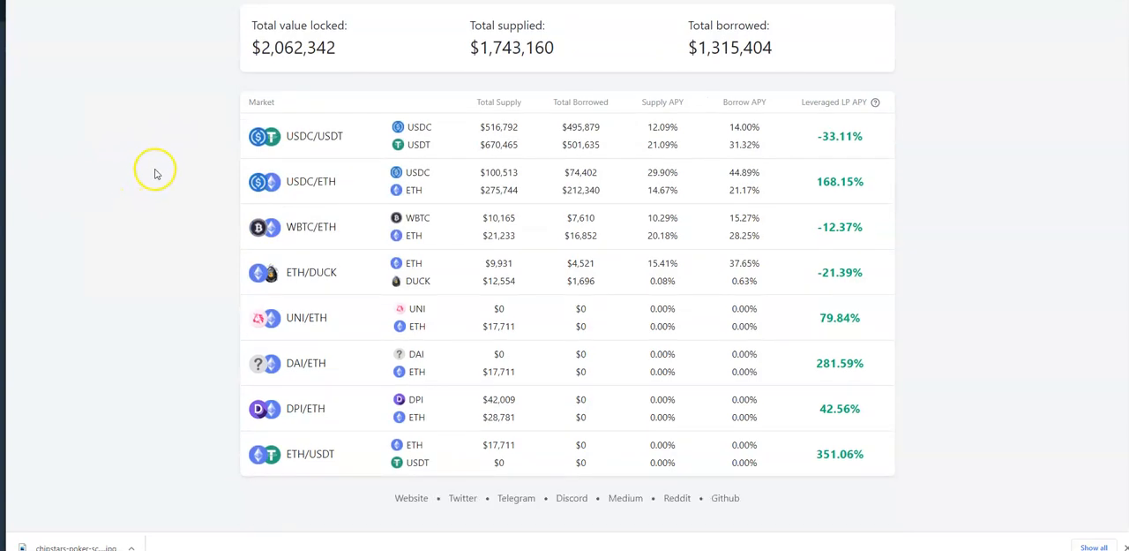
mouse_move(333, 326)
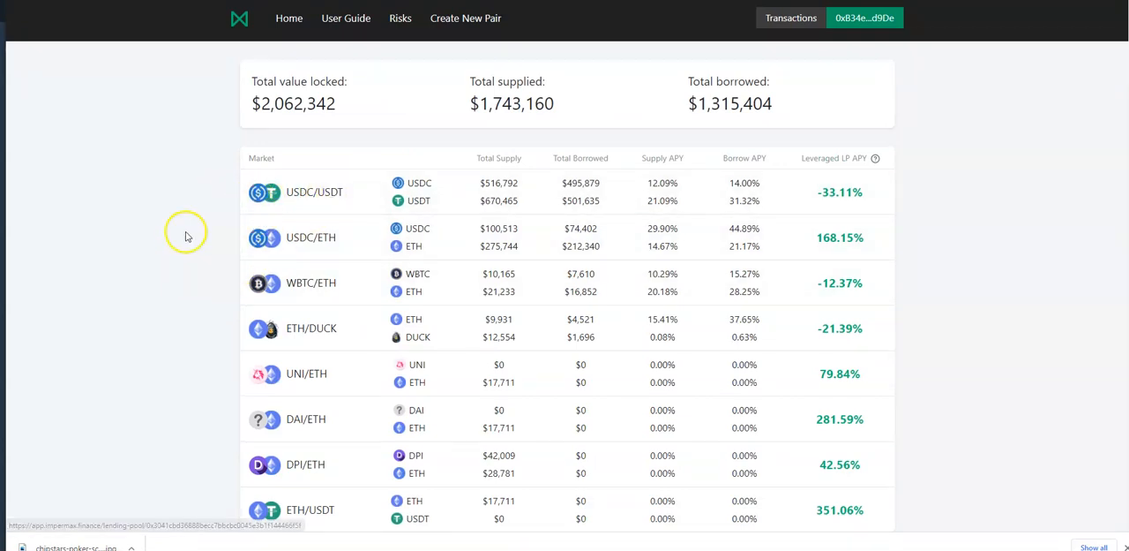
mouse_move(180, 205)
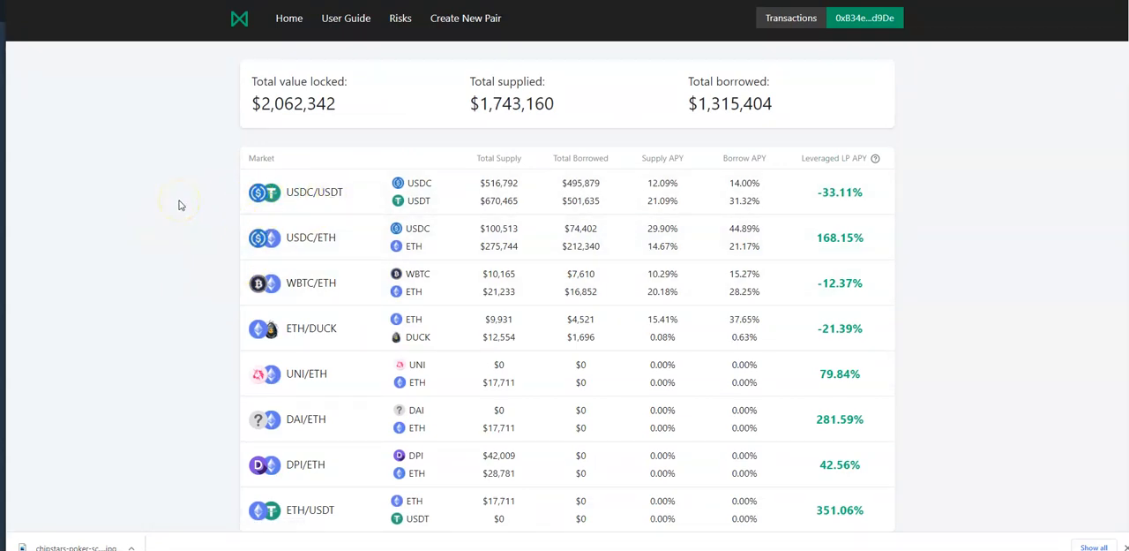
mouse_move(163, 210)
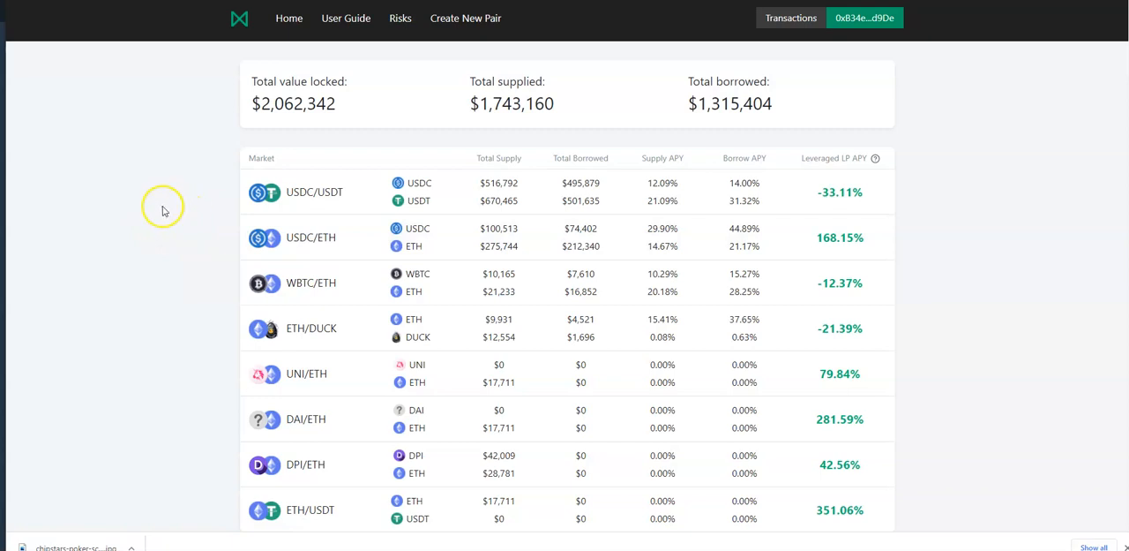
mouse_move(747, 152)
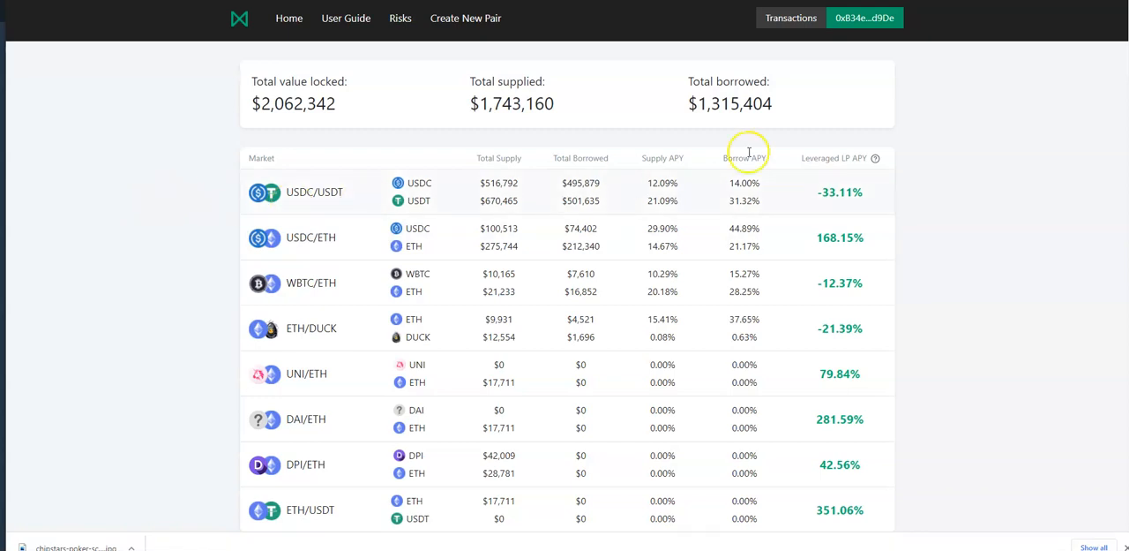
mouse_move(527, 42)
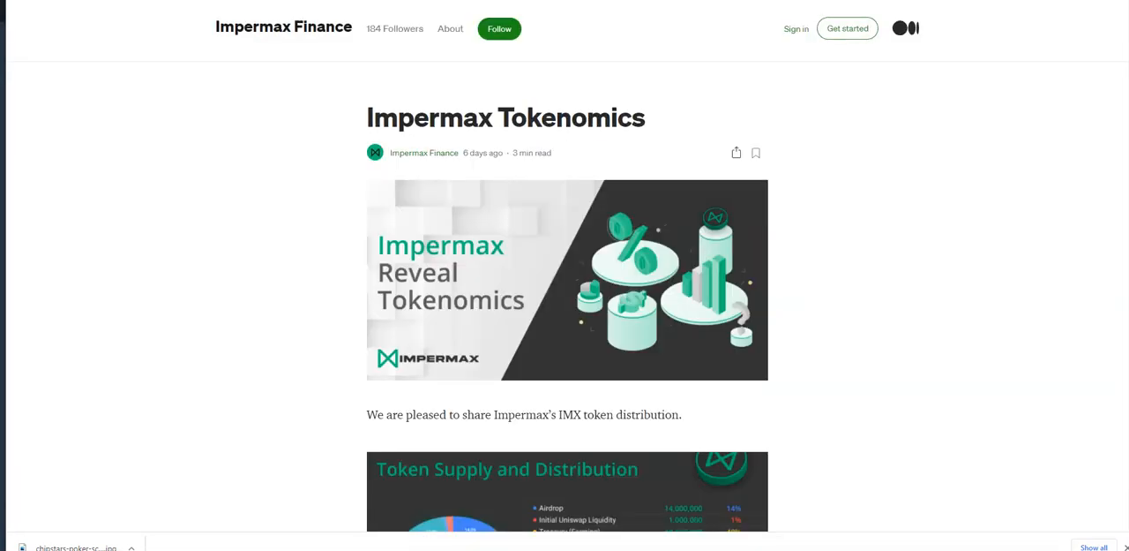
Step: Scroll the Impermax Tokenomics article down to the Token Supply and Distribution chart
scroll("down", 3)
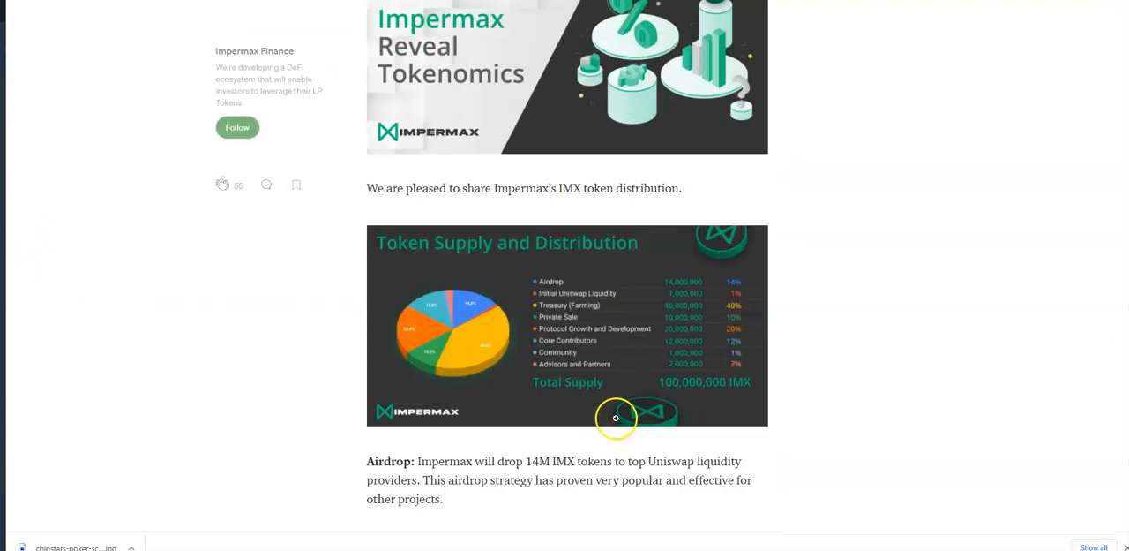
scroll("down", 3)
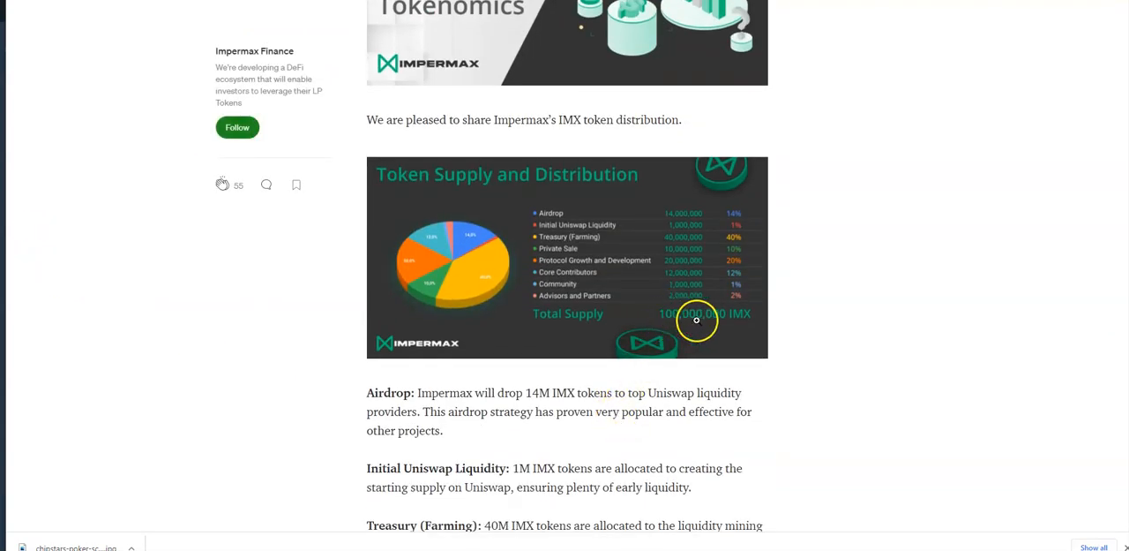
mouse_move(720, 305)
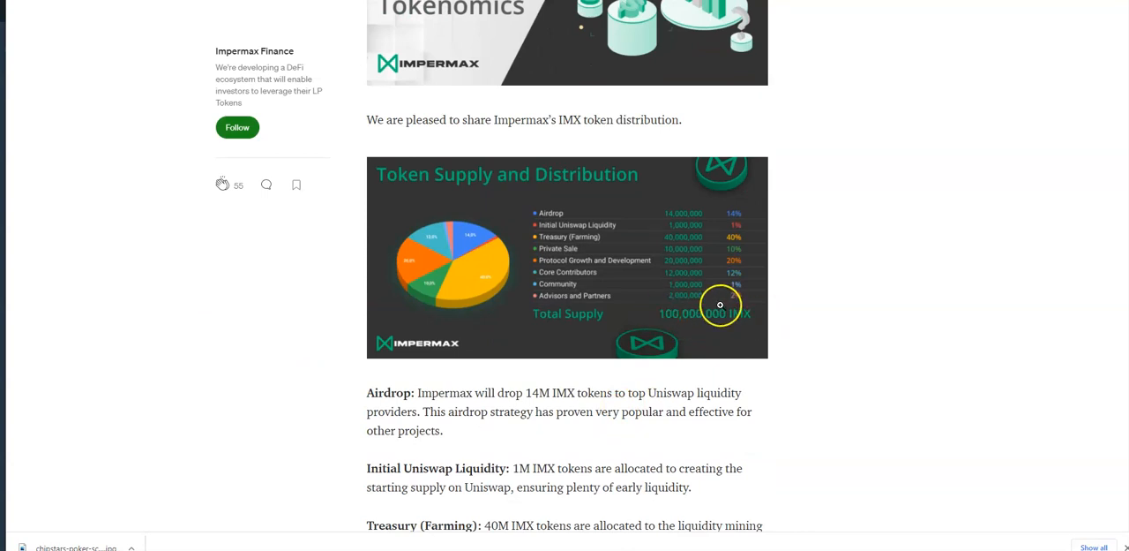
mouse_move(709, 217)
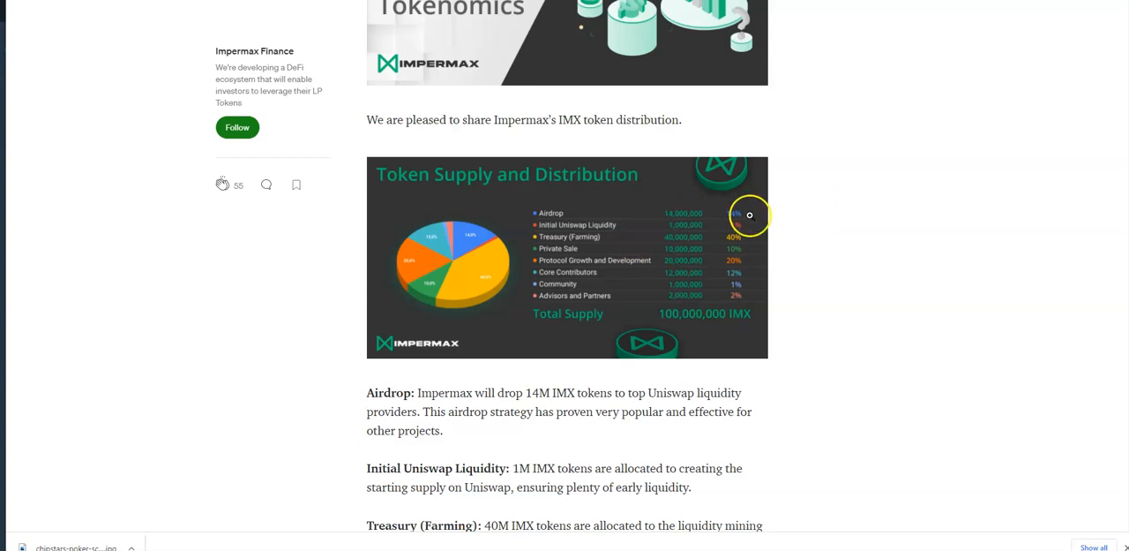
mouse_move(713, 206)
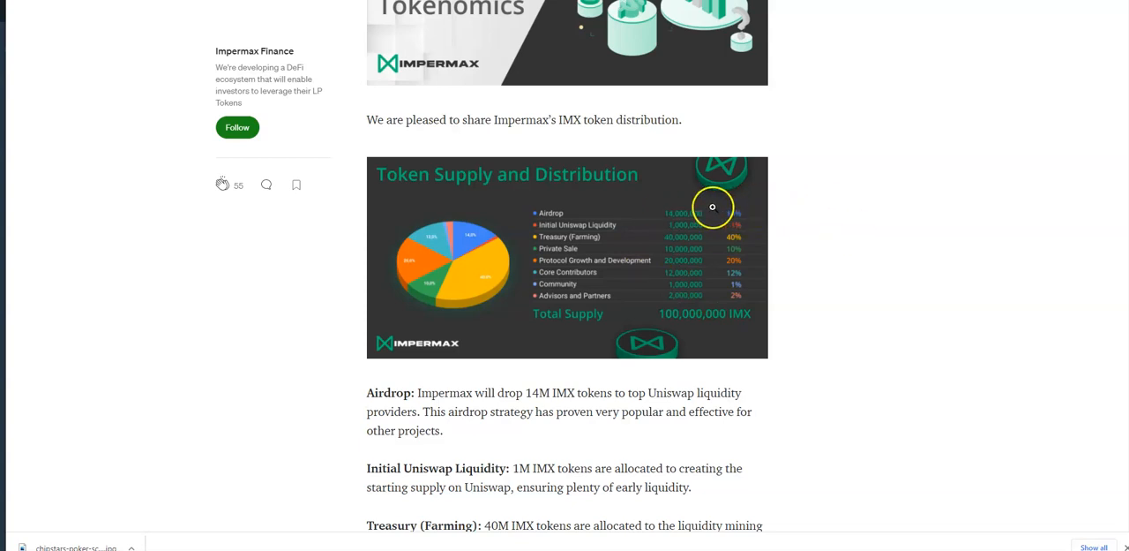
mouse_move(717, 226)
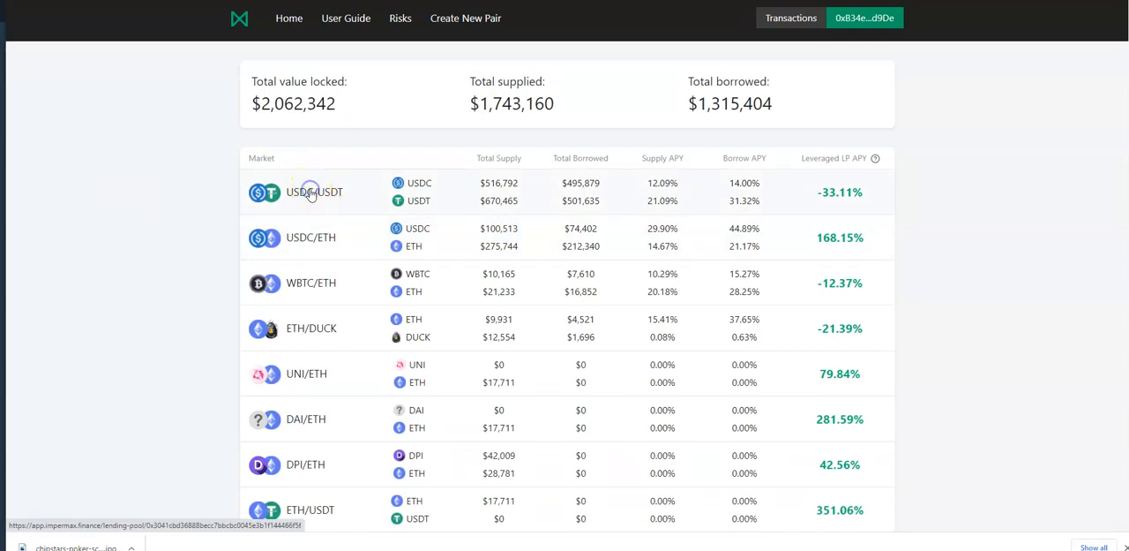
Step: Show the USDC-USDT pool's borrowing position and scroll through collateral, debt, leverage and borrowed balances
left_click(314, 191)
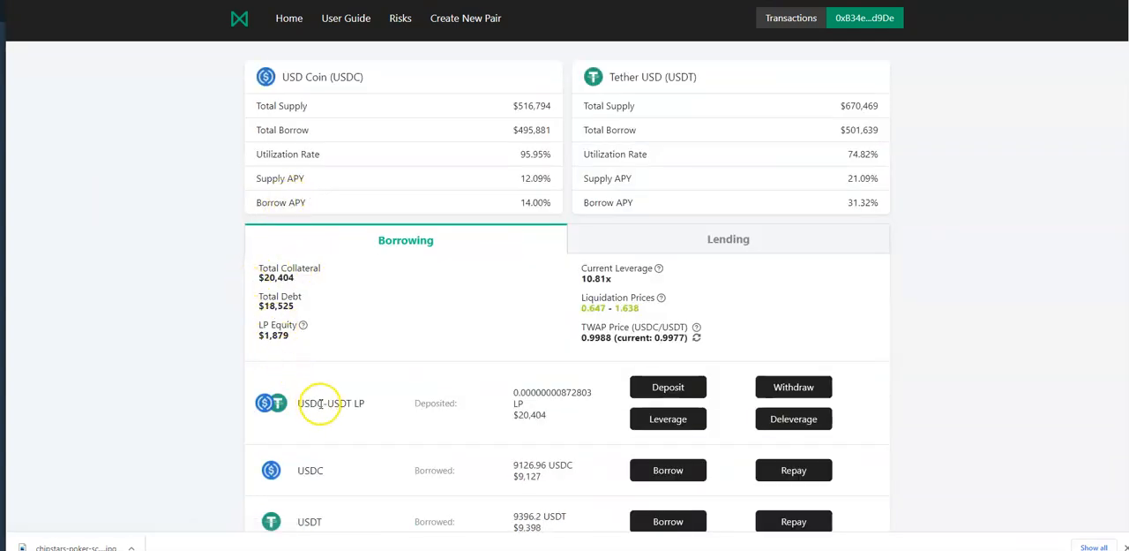
mouse_move(314, 467)
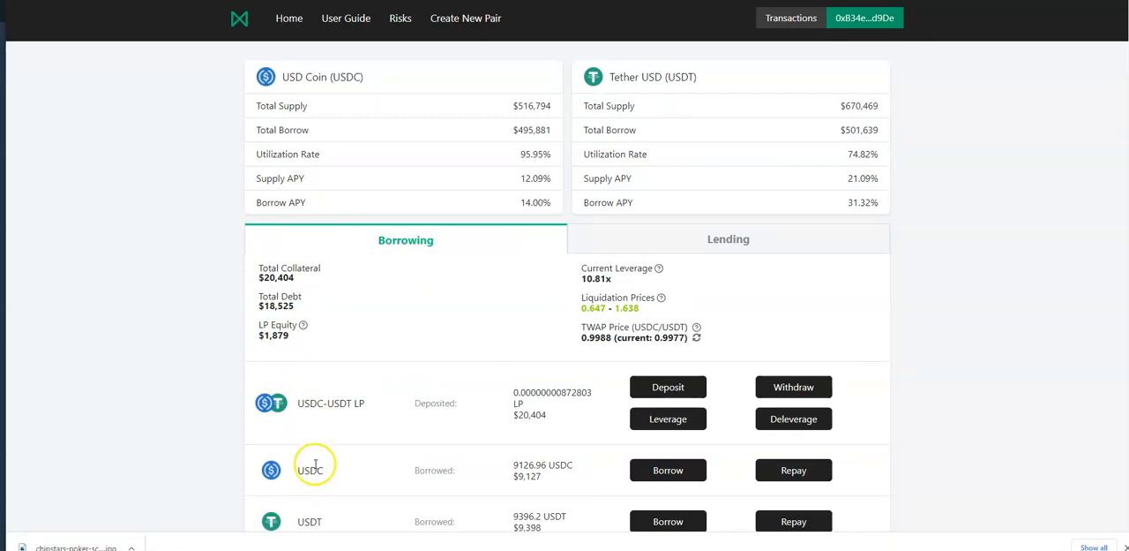
mouse_move(331, 479)
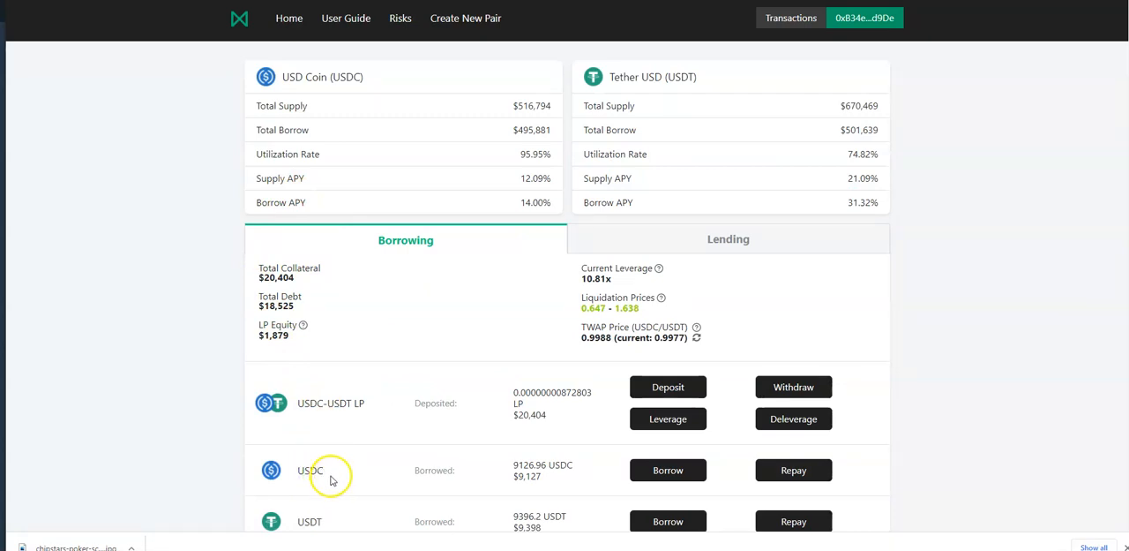
mouse_move(287, 403)
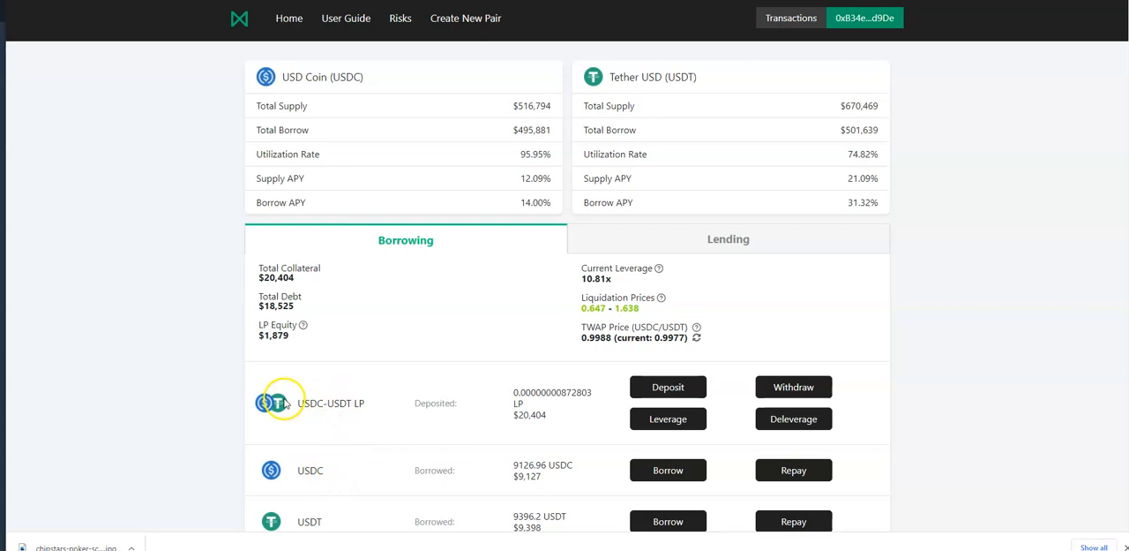
mouse_move(651, 428)
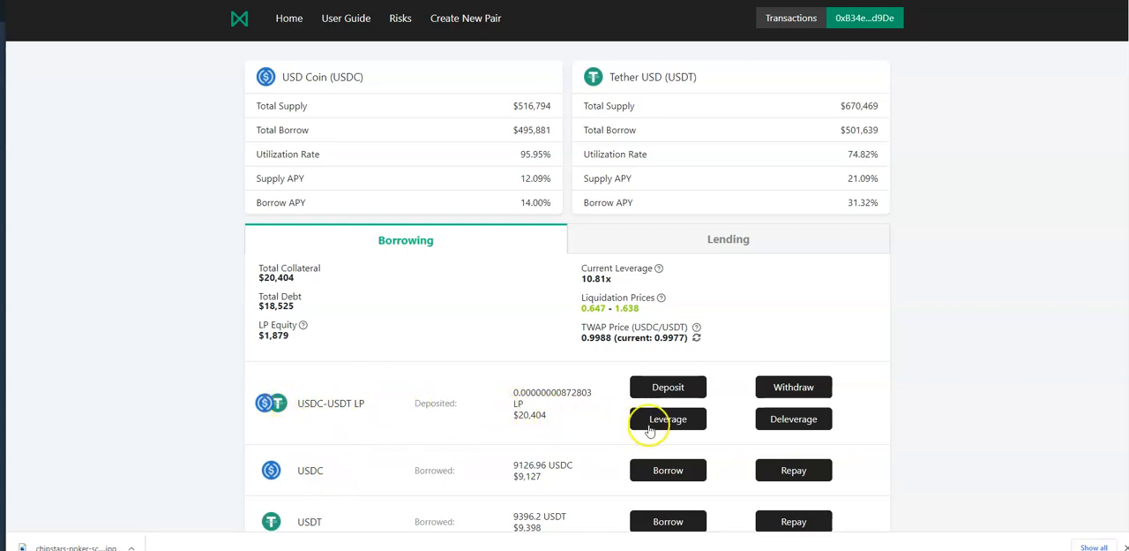
mouse_move(717, 412)
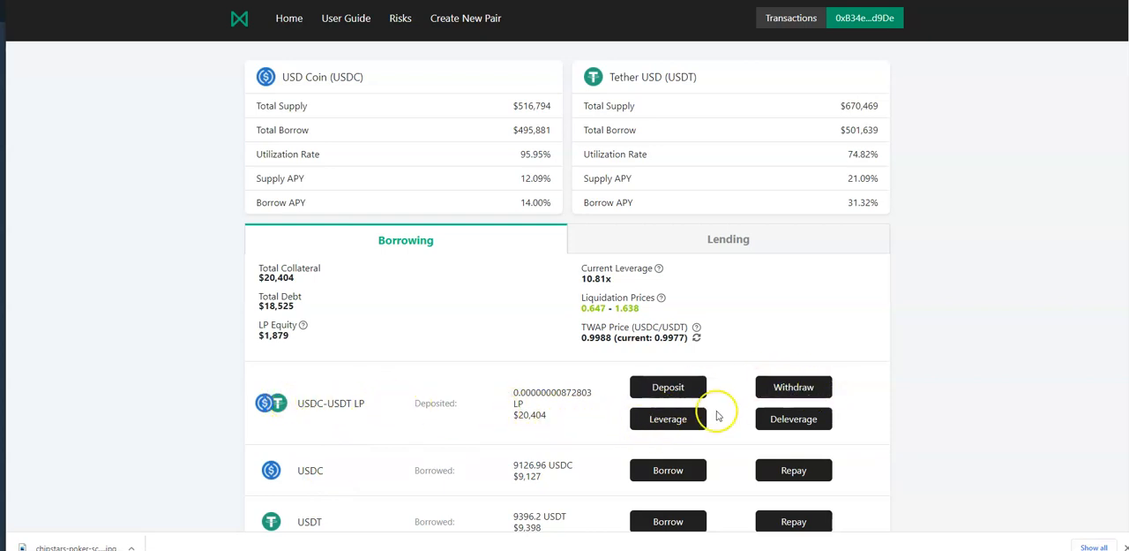
mouse_move(728, 478)
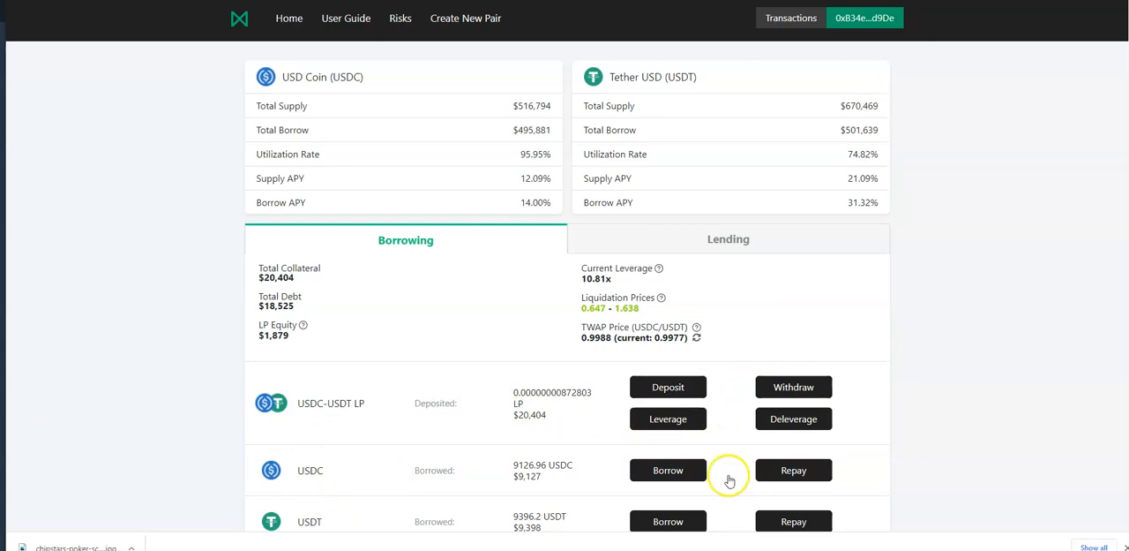
scroll("down", 3)
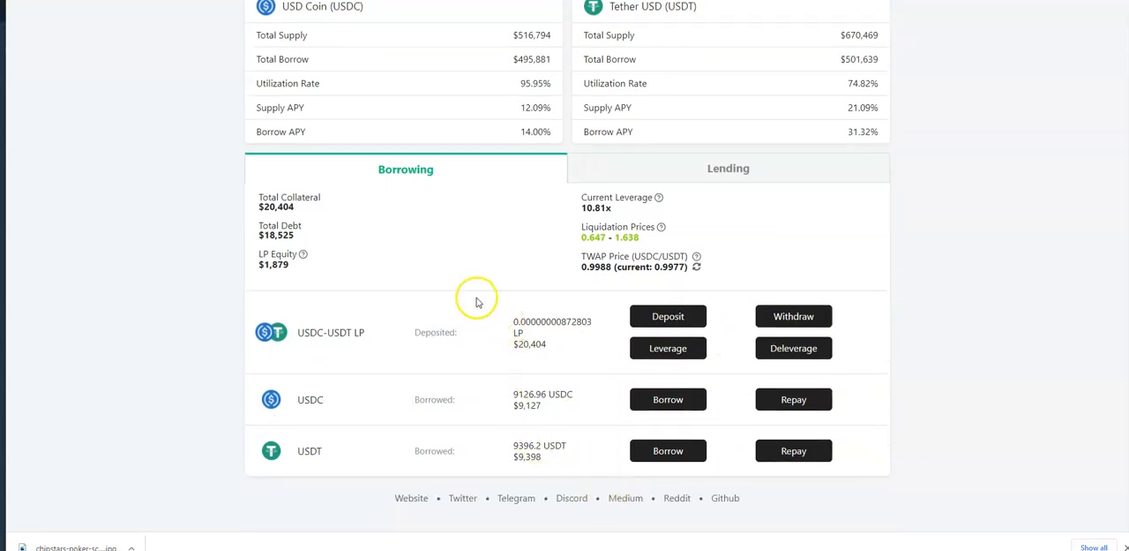
mouse_move(468, 272)
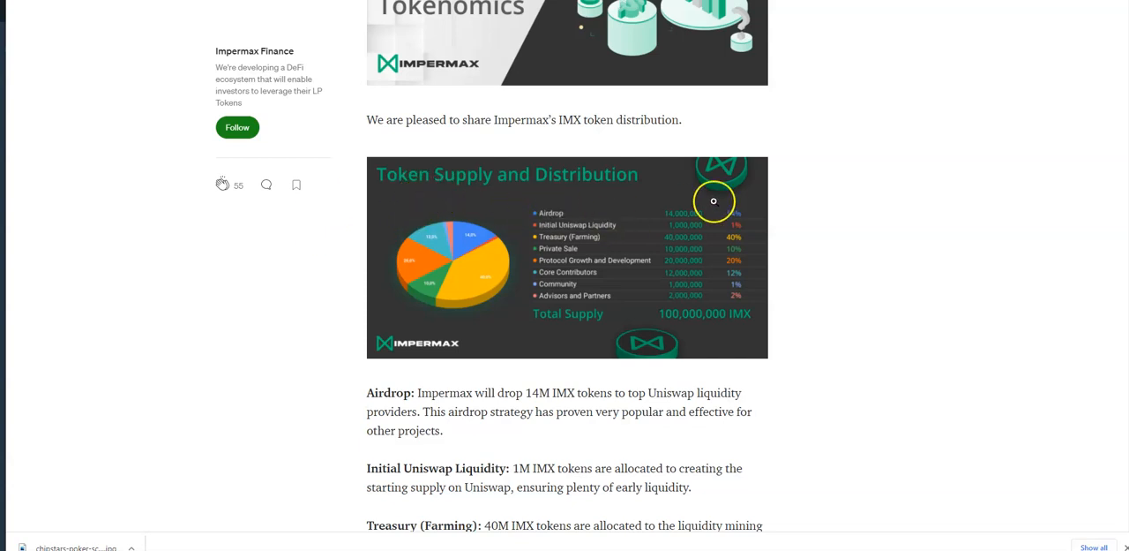
mouse_move(583, 239)
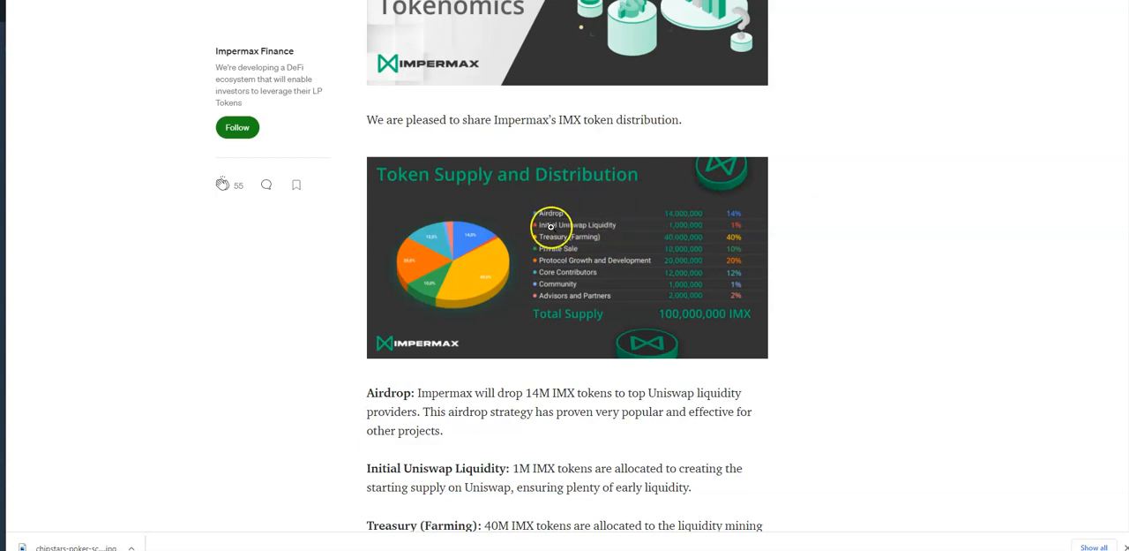
mouse_move(682, 237)
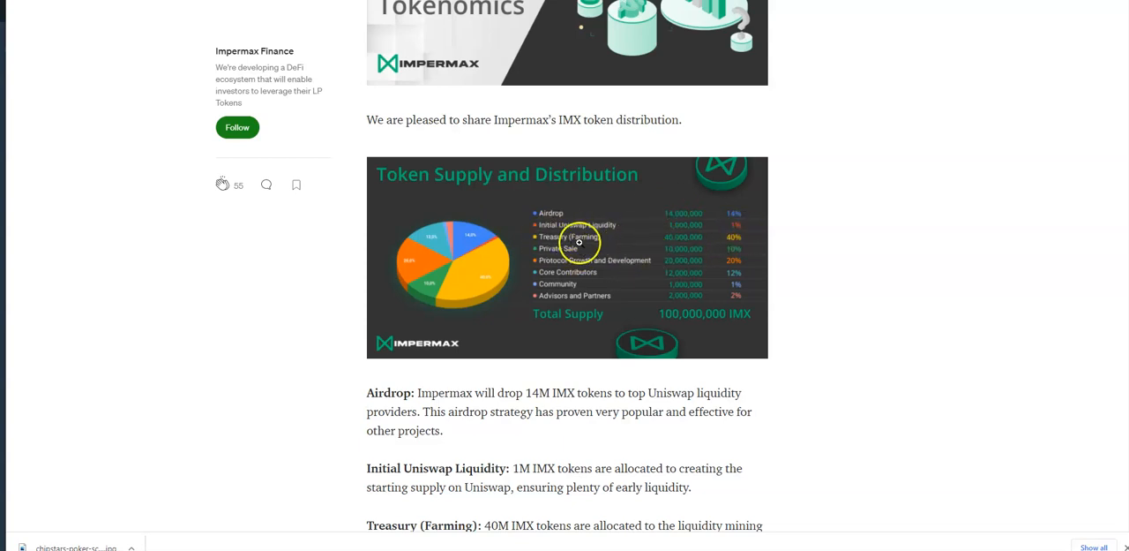
mouse_move(651, 240)
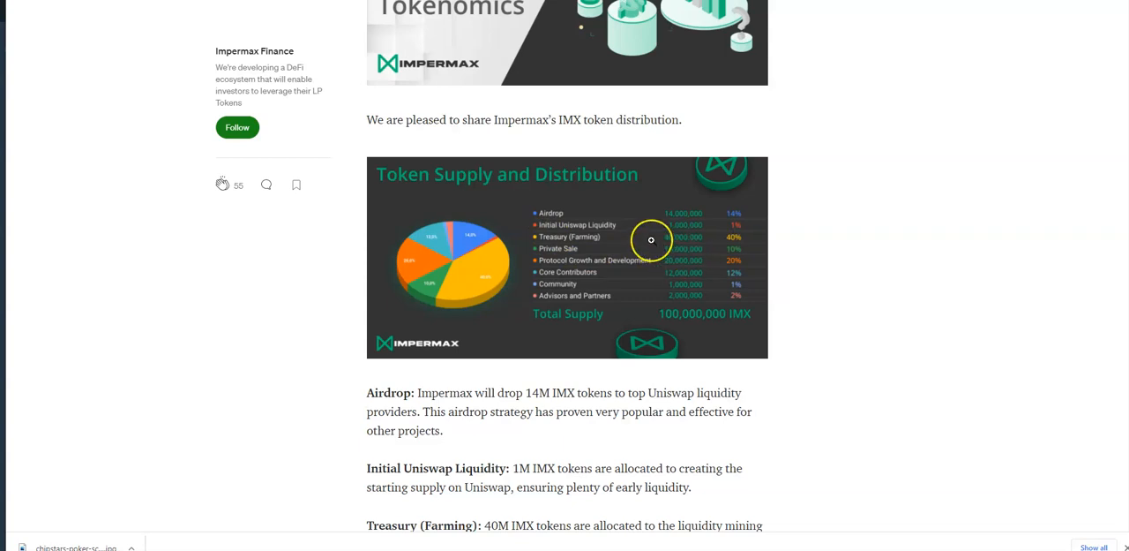
mouse_move(743, 236)
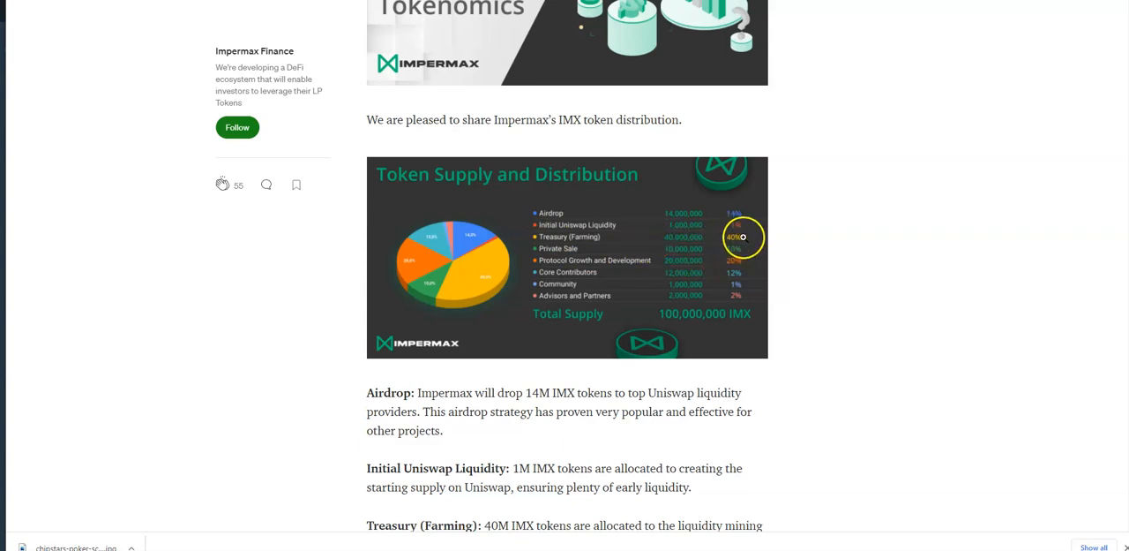
mouse_move(743, 245)
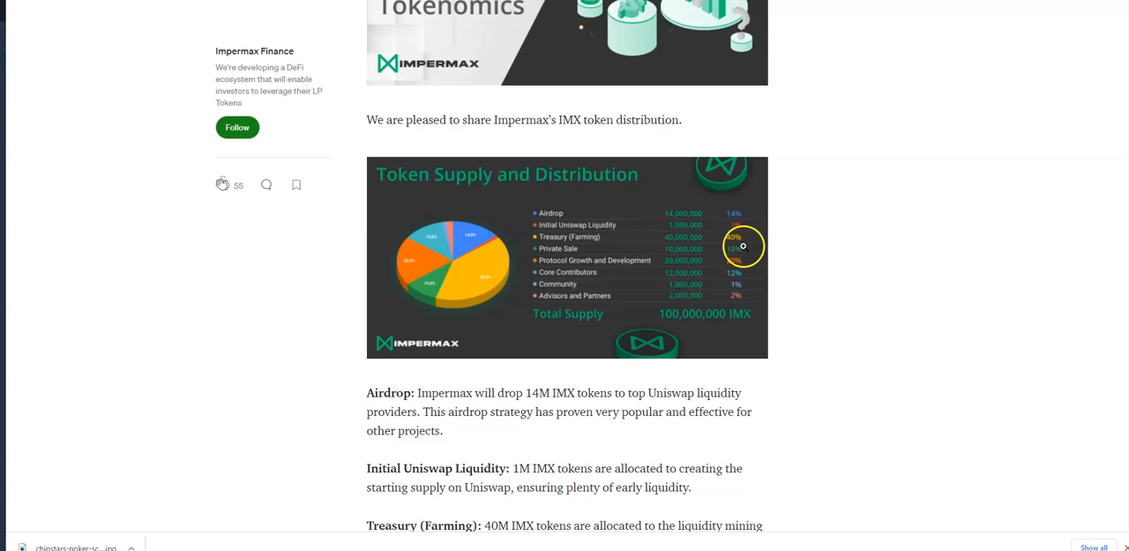
mouse_move(526, 248)
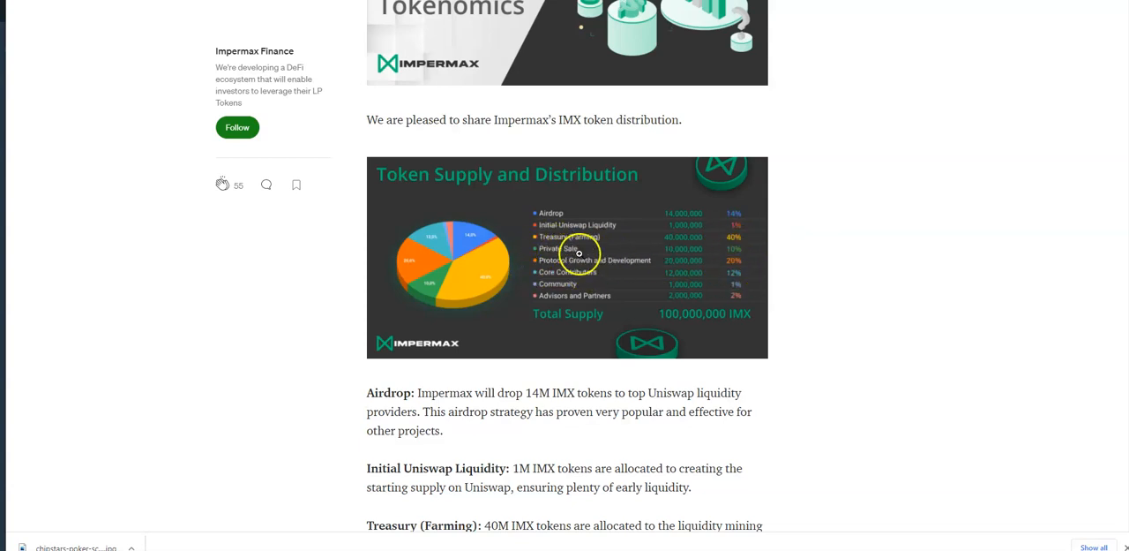
mouse_move(700, 256)
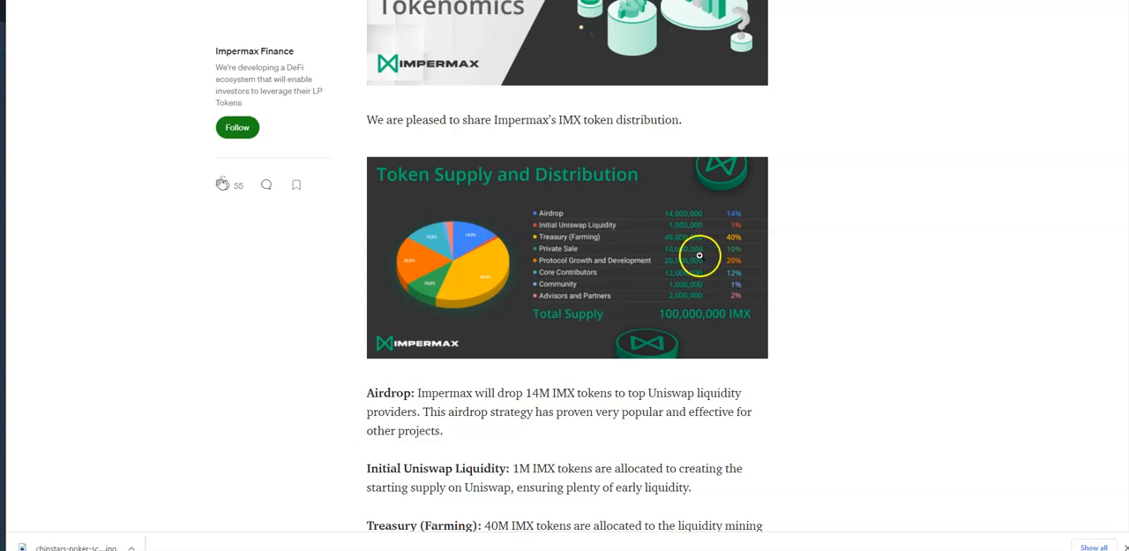
mouse_move(740, 261)
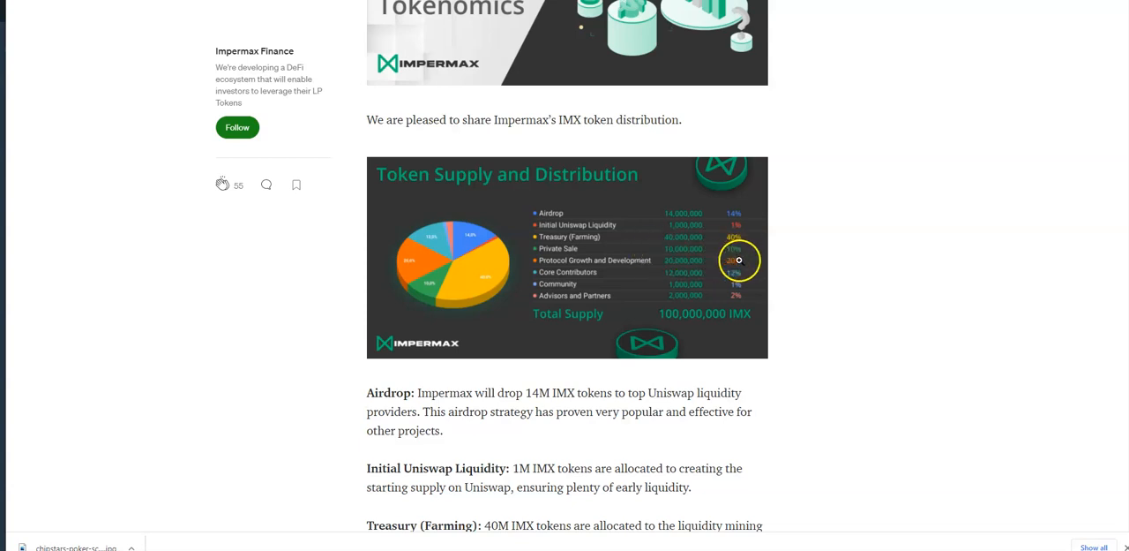
mouse_move(640, 261)
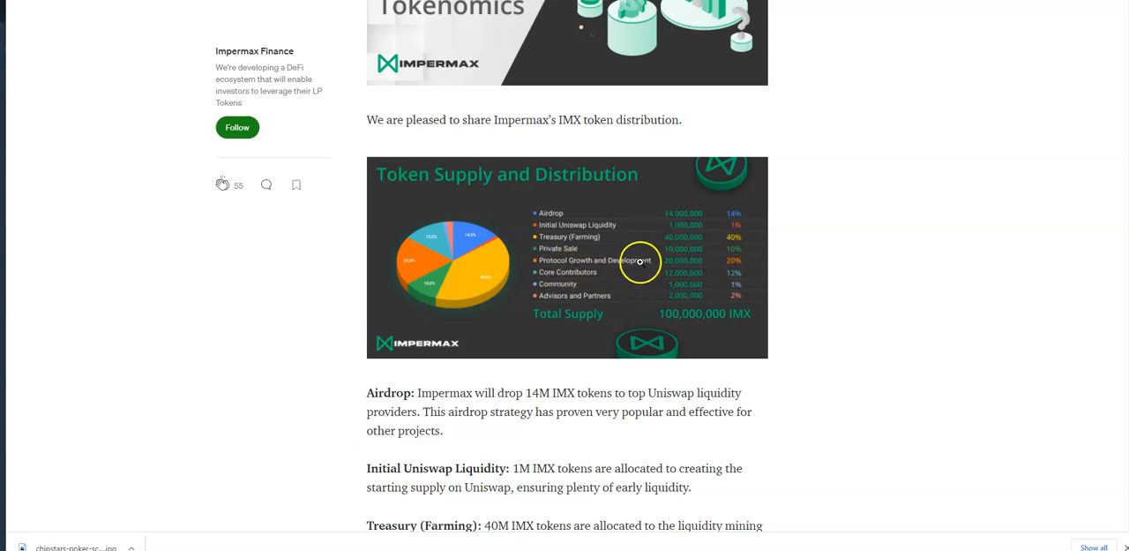
mouse_move(696, 260)
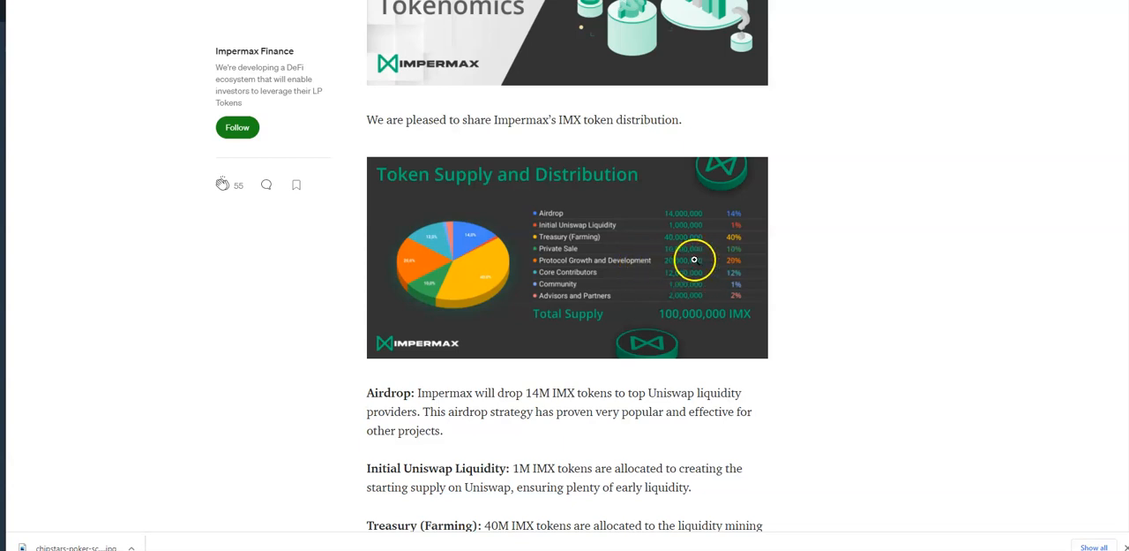
Step: Scroll past the token allocation categories down to the IMX Distribution Schedule chart
scroll("down", 3)
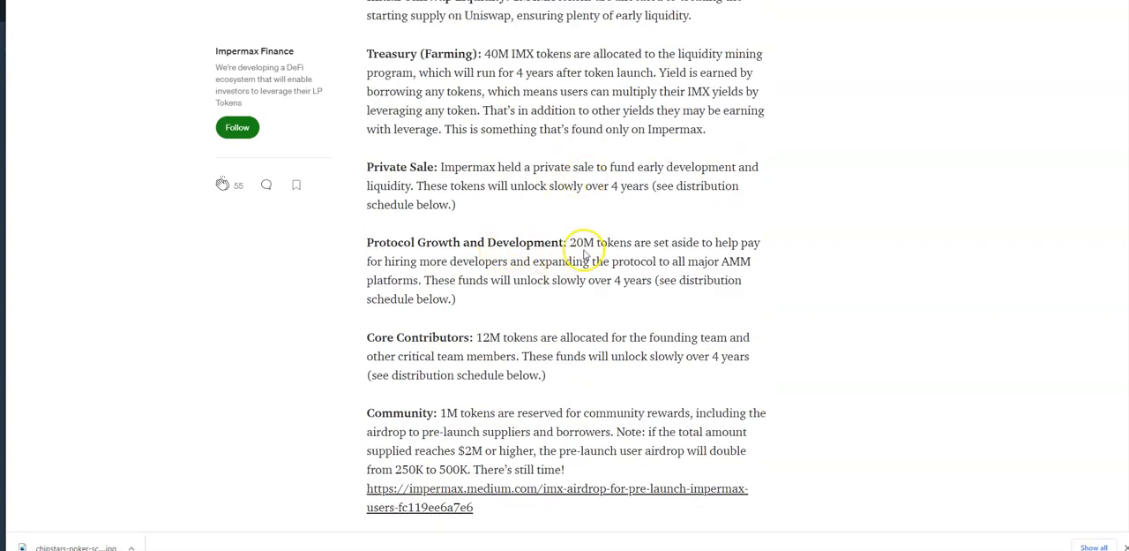
mouse_move(712, 254)
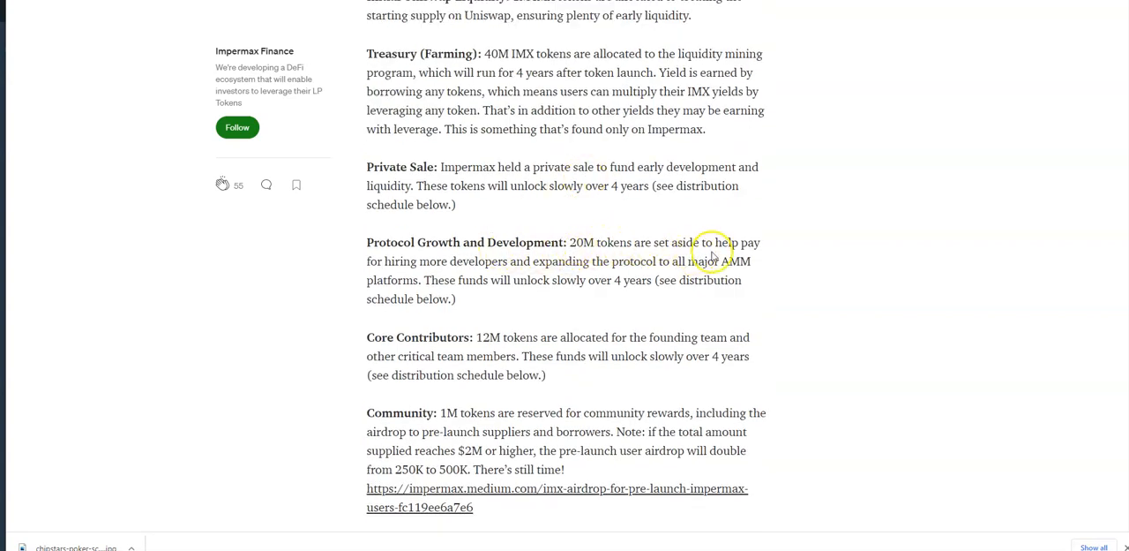
mouse_move(522, 269)
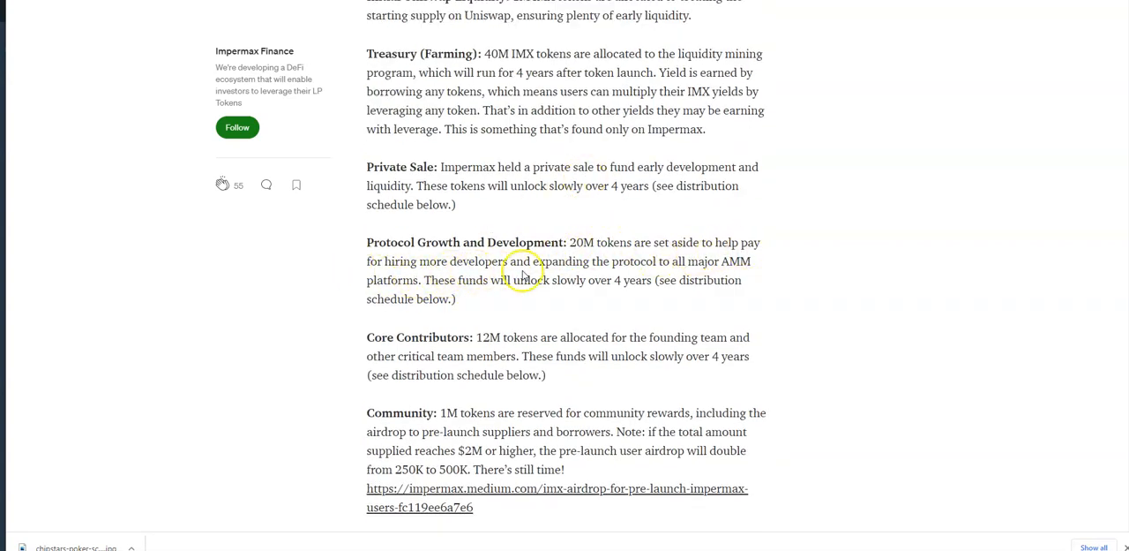
mouse_move(707, 273)
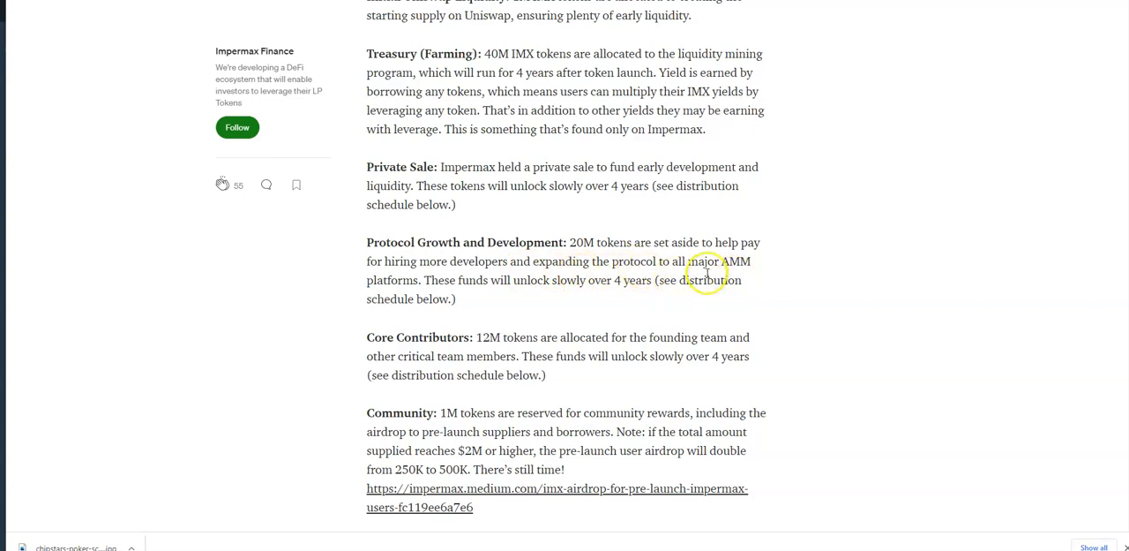
mouse_move(377, 283)
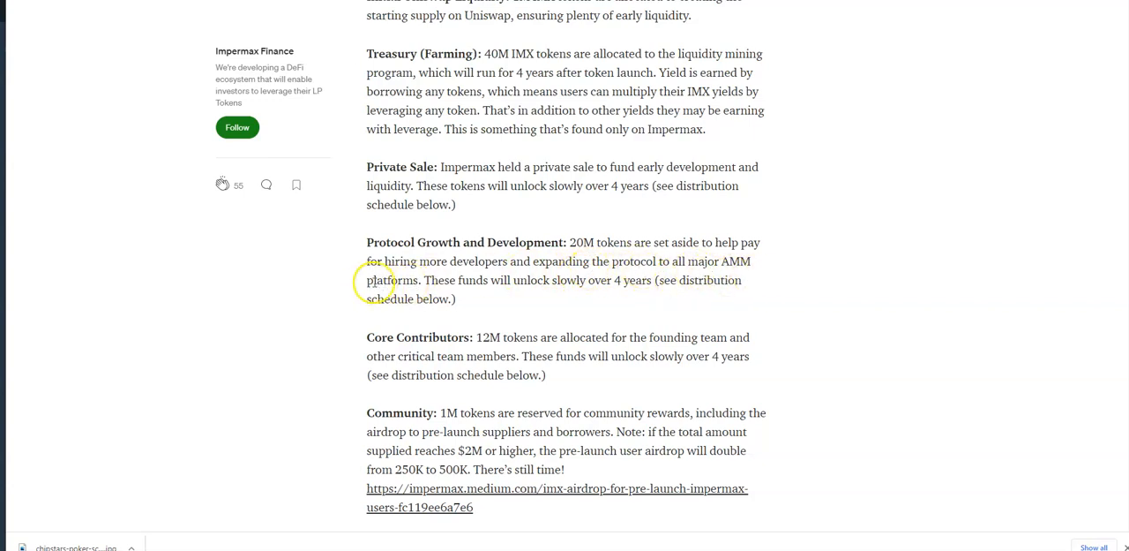
mouse_move(588, 305)
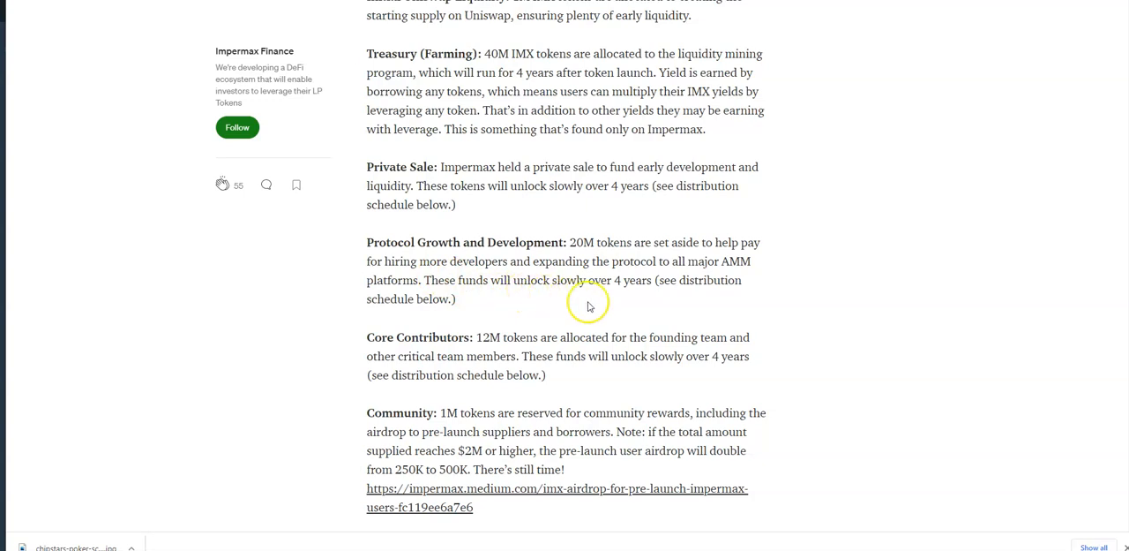
mouse_move(299, 297)
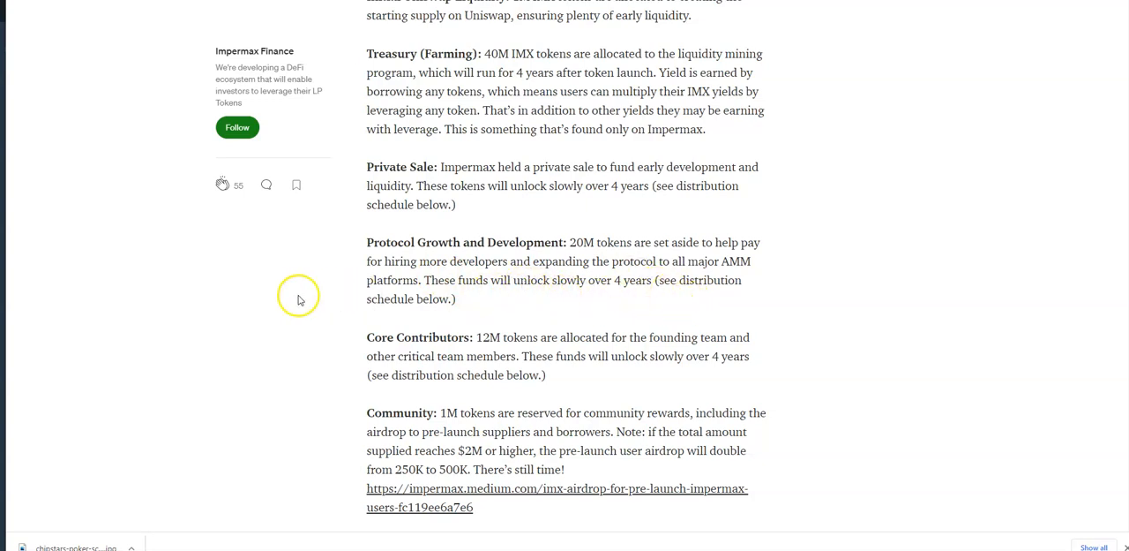
scroll("down", 3)
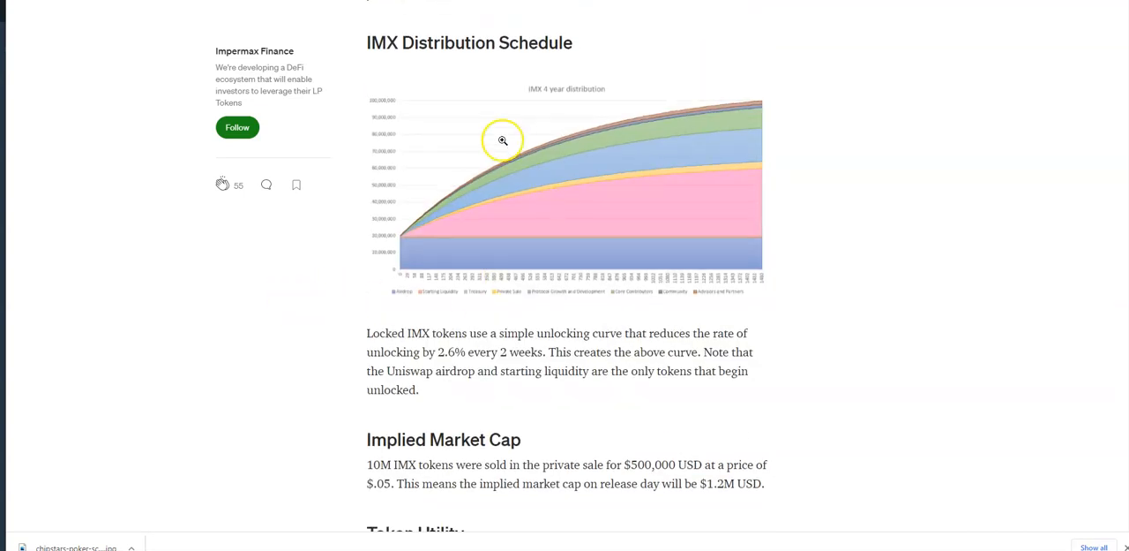
mouse_move(495, 342)
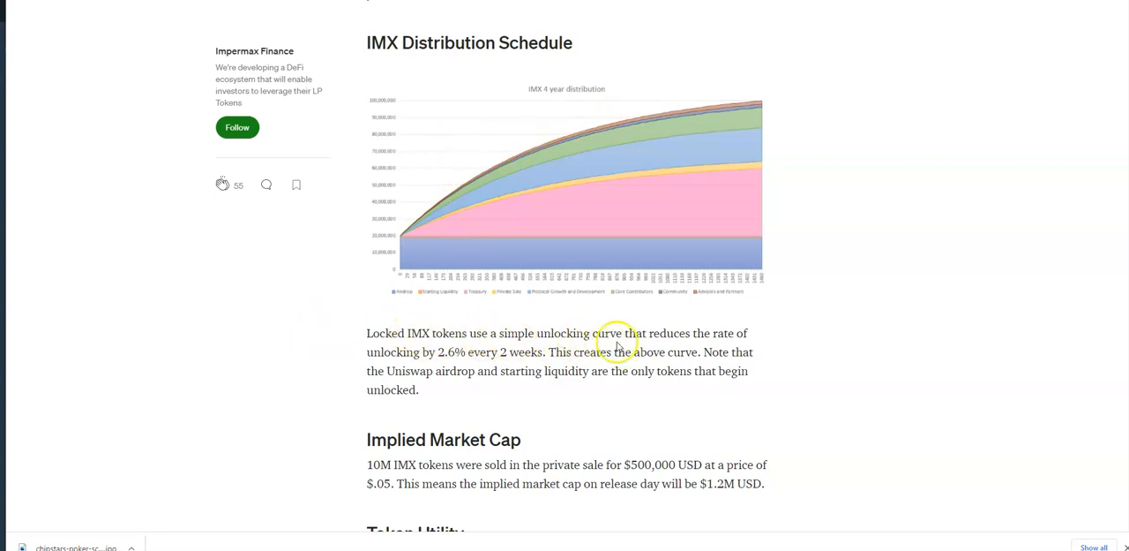
mouse_move(345, 350)
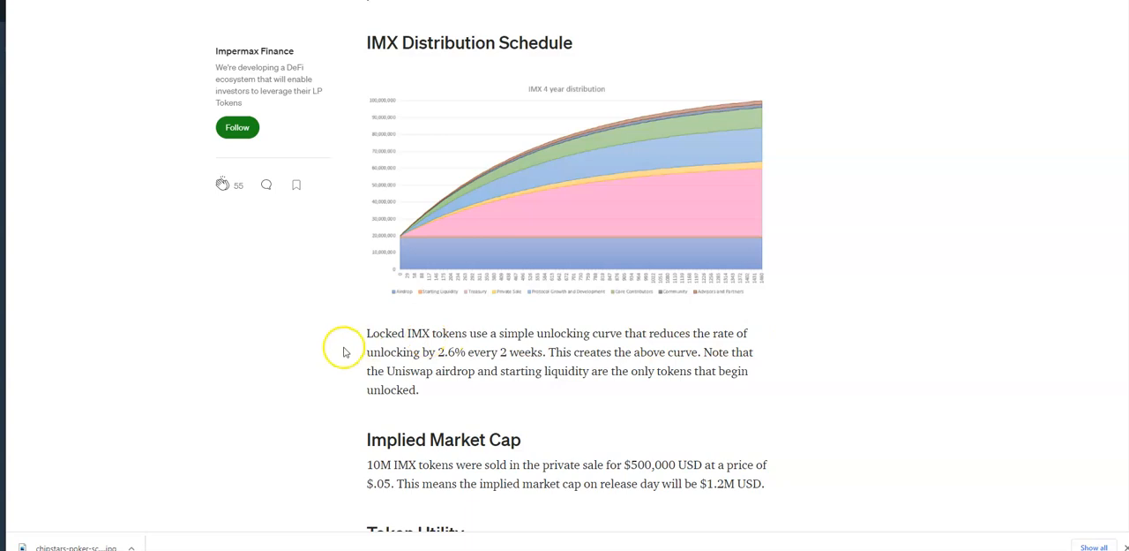
mouse_move(460, 353)
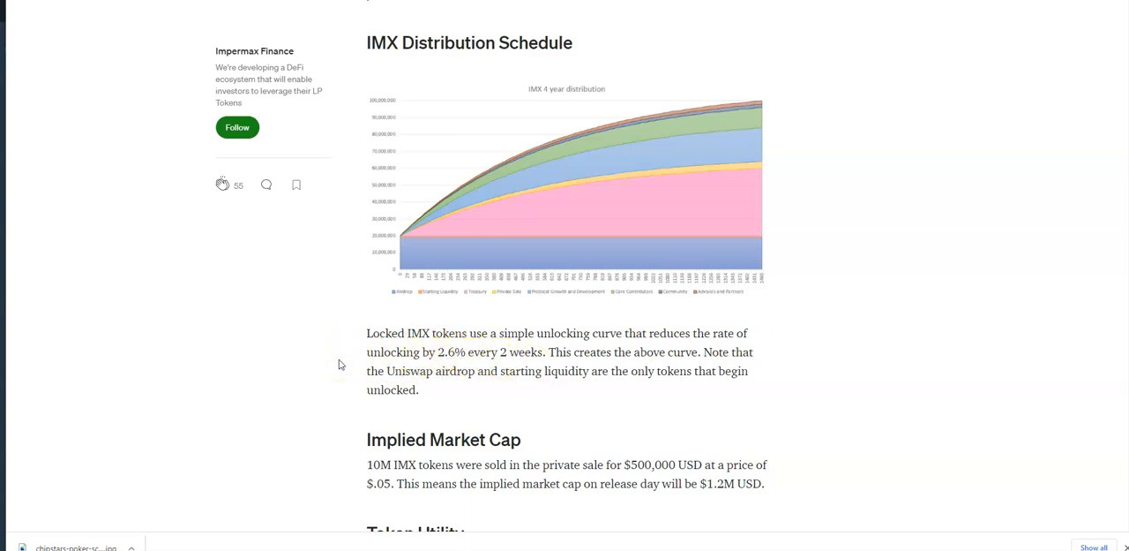
scroll("down", 3)
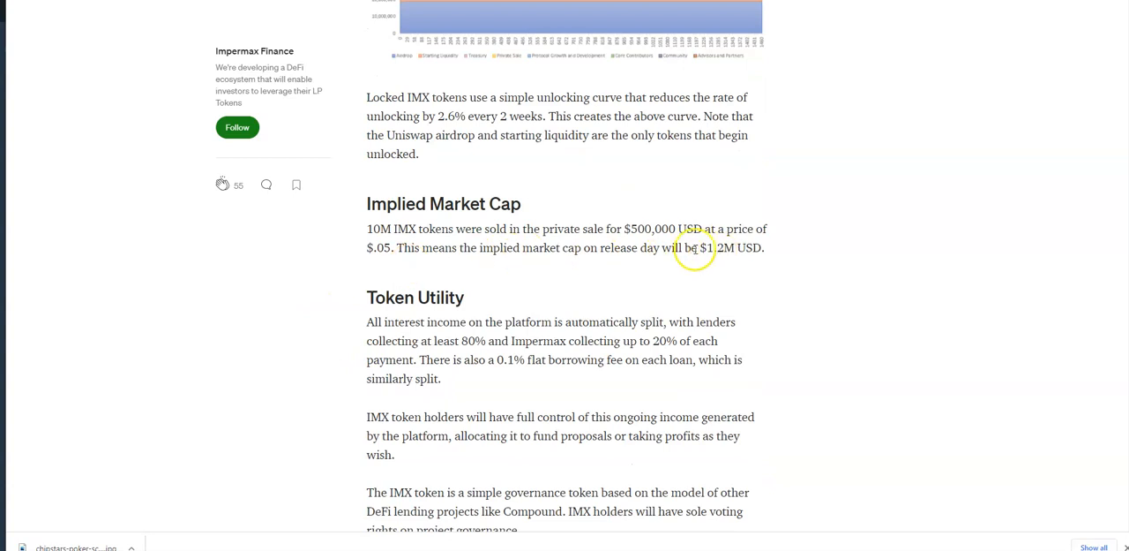
mouse_move(797, 255)
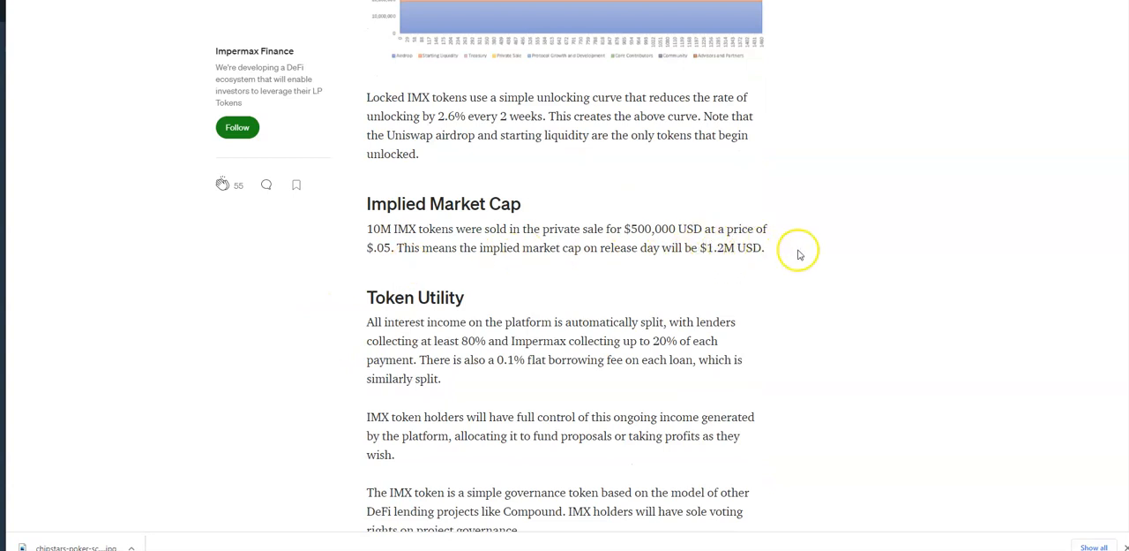
mouse_move(572, 240)
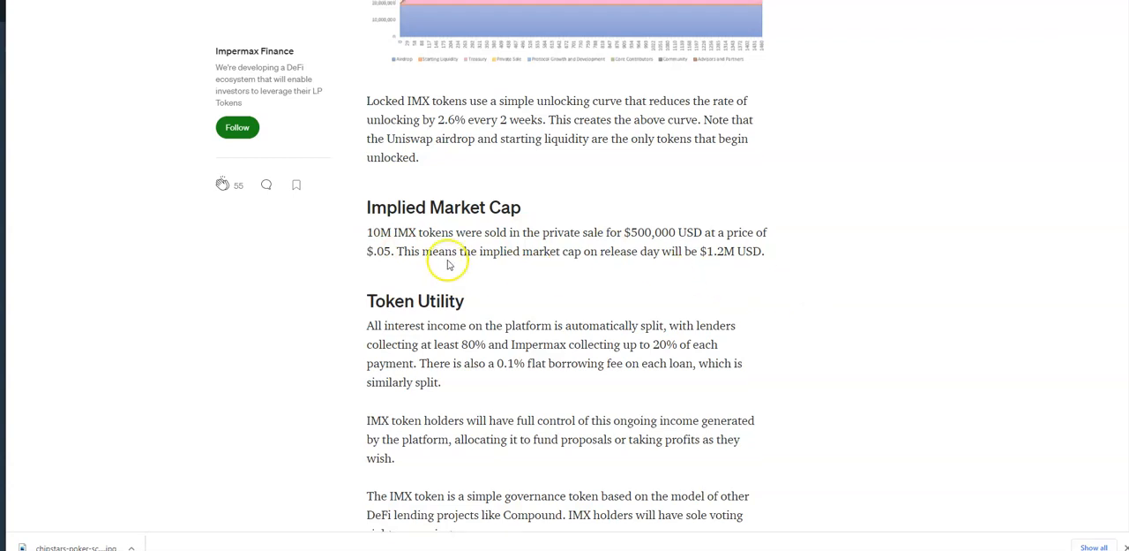
scroll("down", 3)
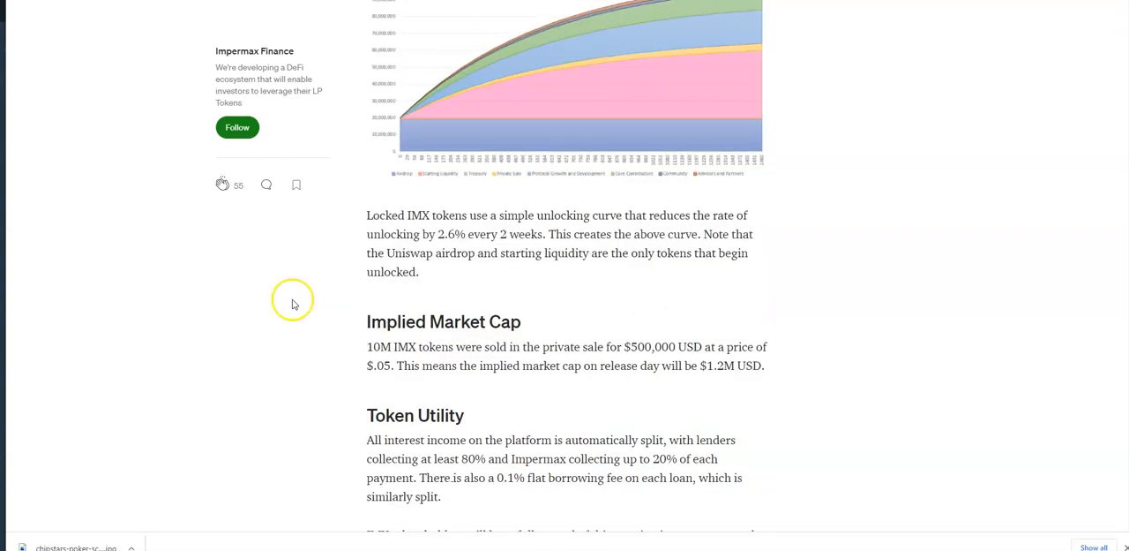
scroll("down", 3)
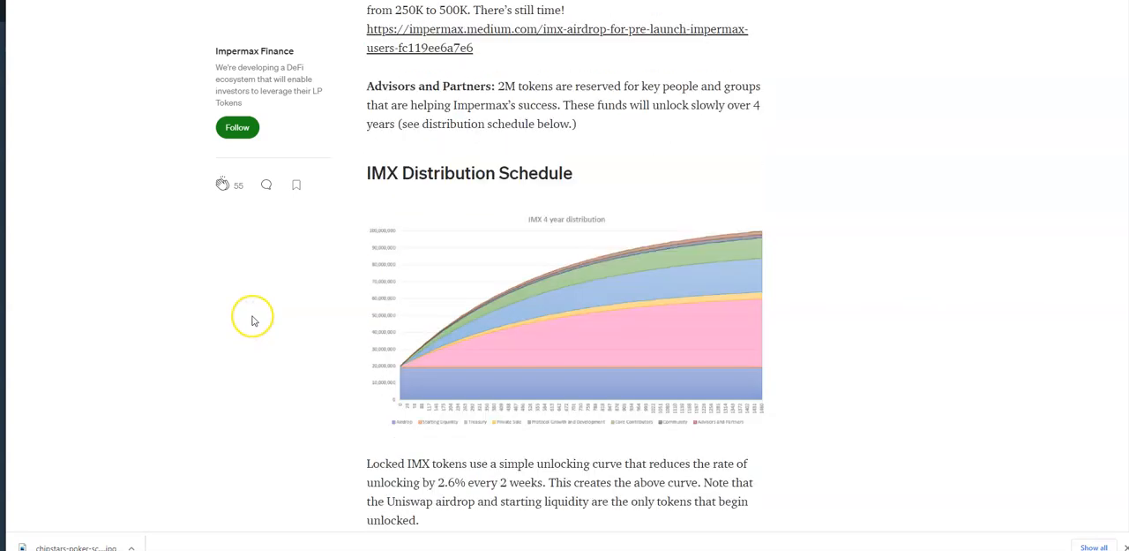
scroll("down", 3)
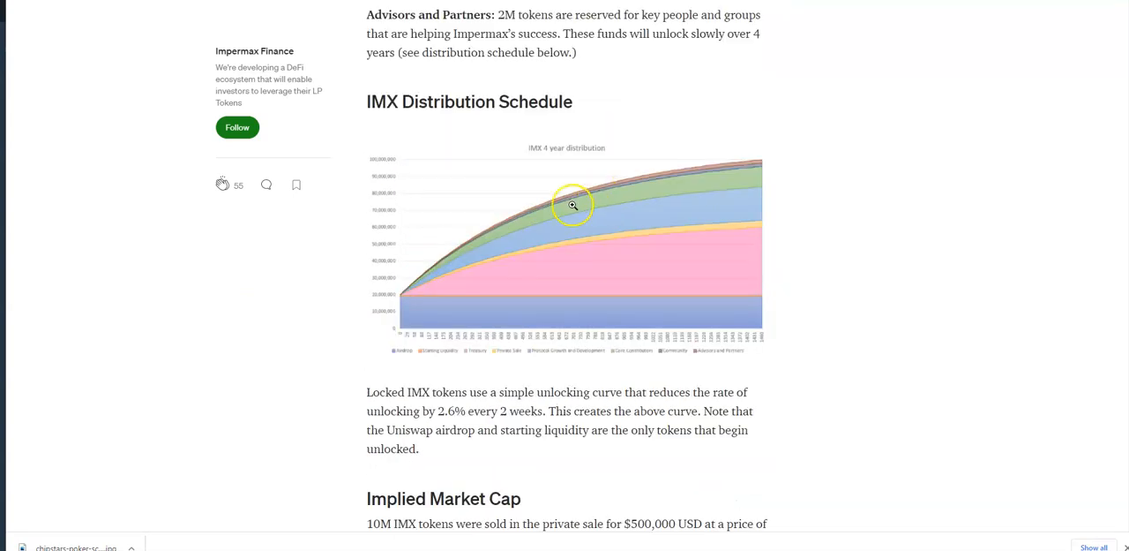
mouse_move(400, 287)
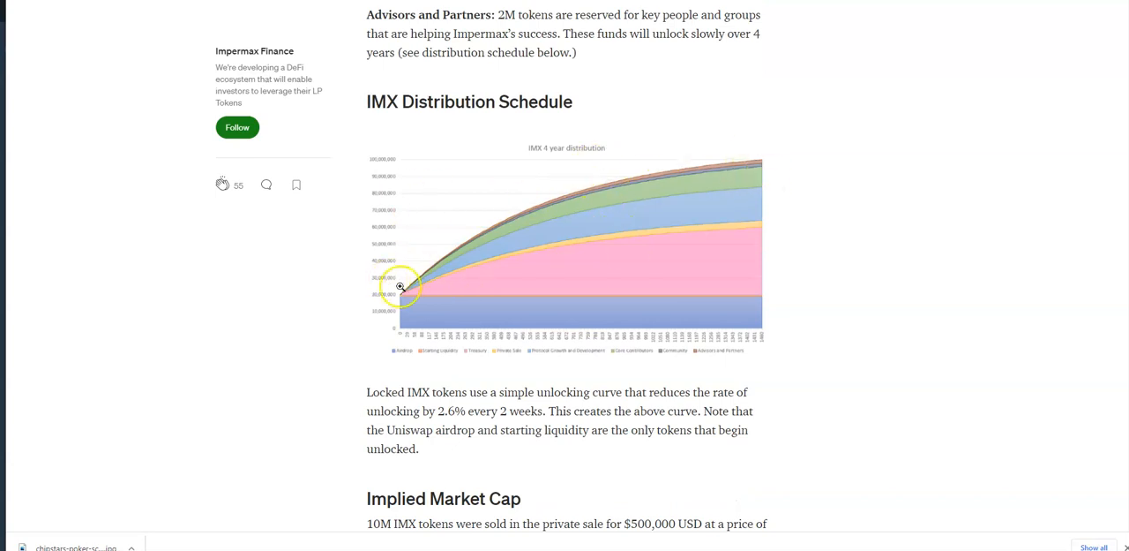
scroll("down", 3)
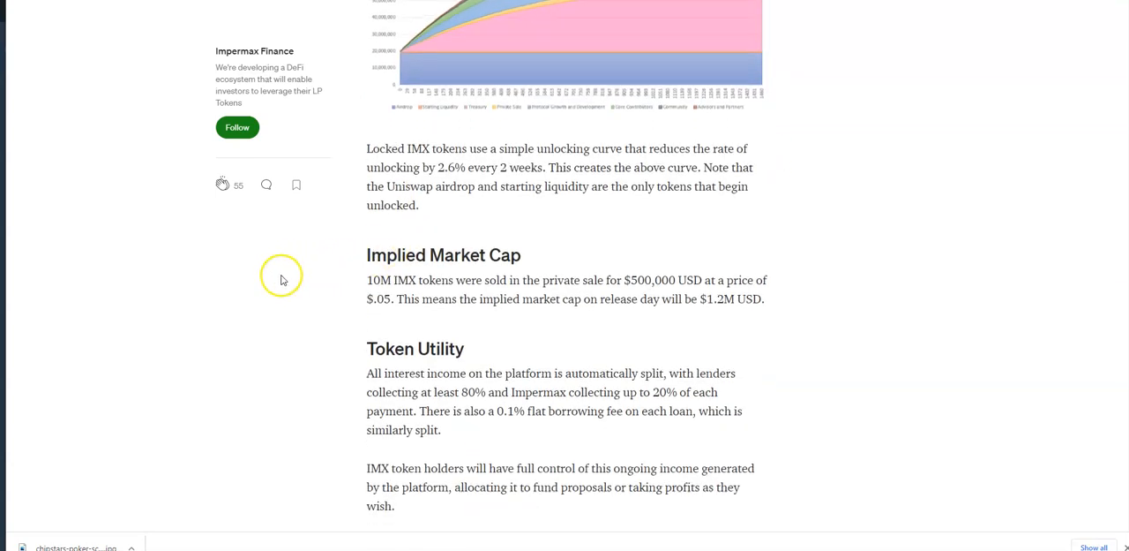
scroll("up", 3)
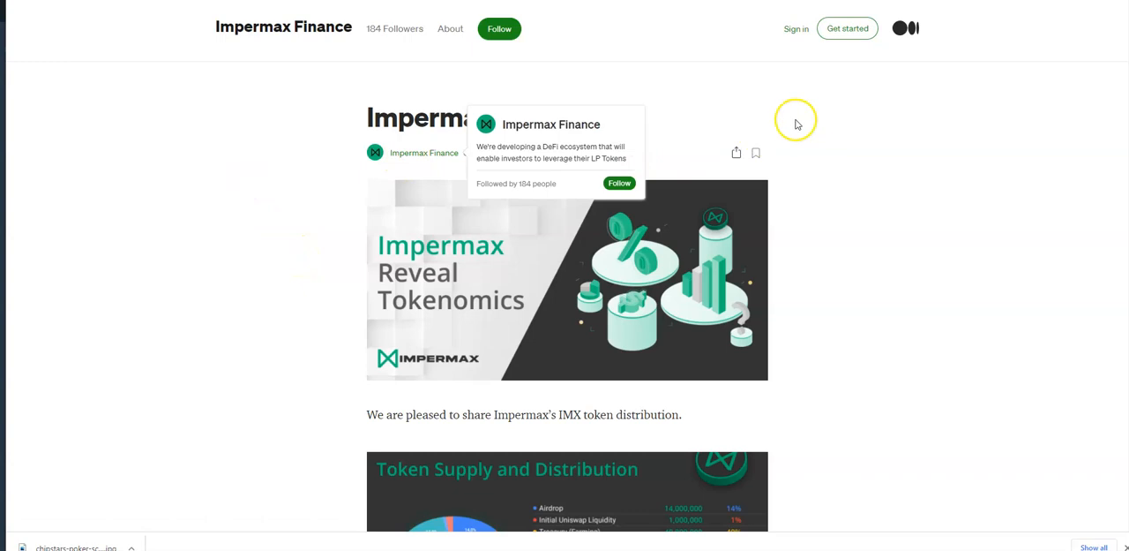
mouse_move(525, 138)
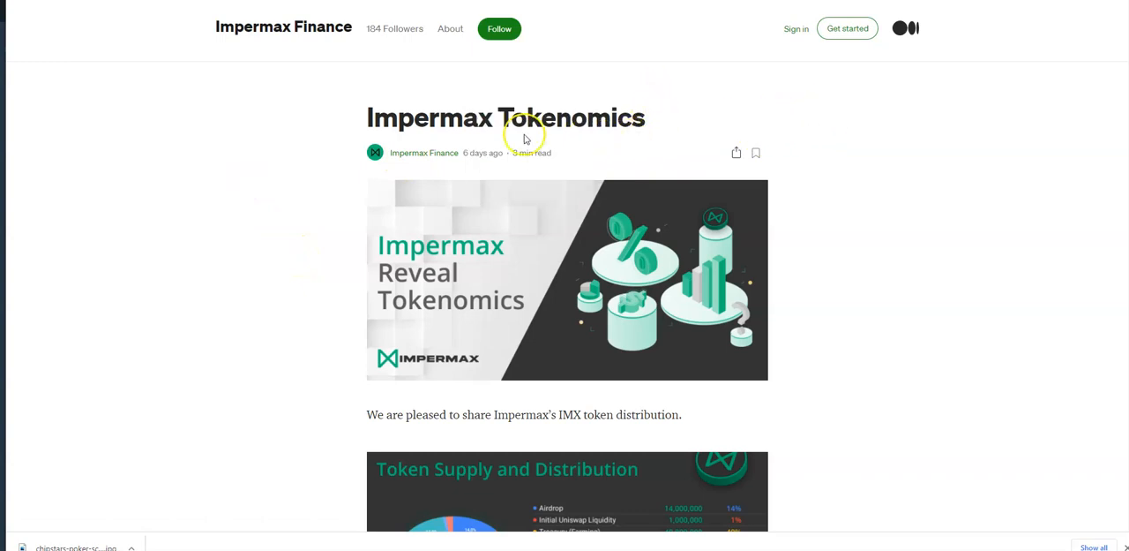
mouse_move(666, 90)
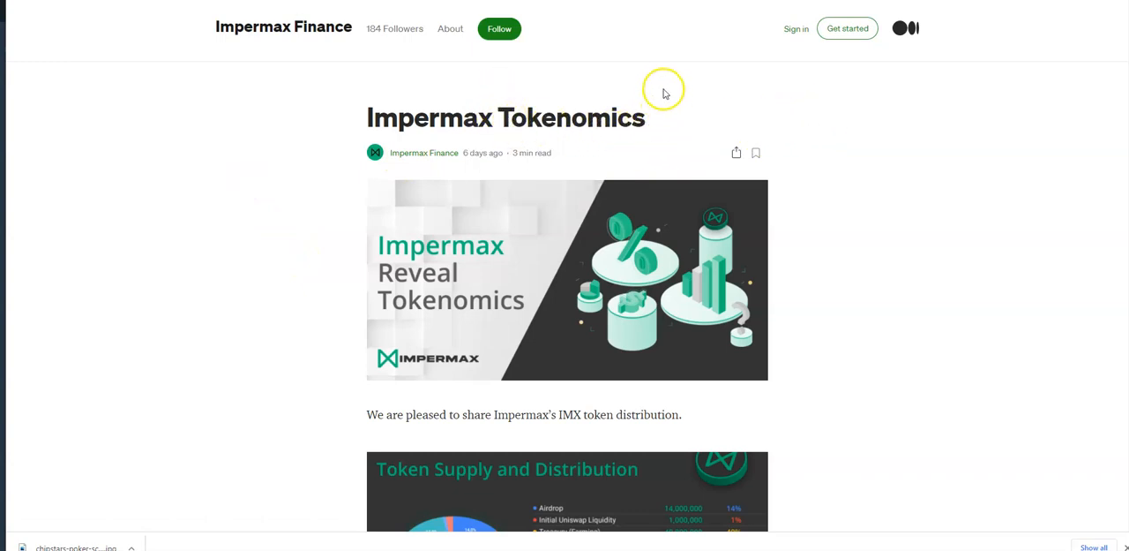
mouse_move(570, 158)
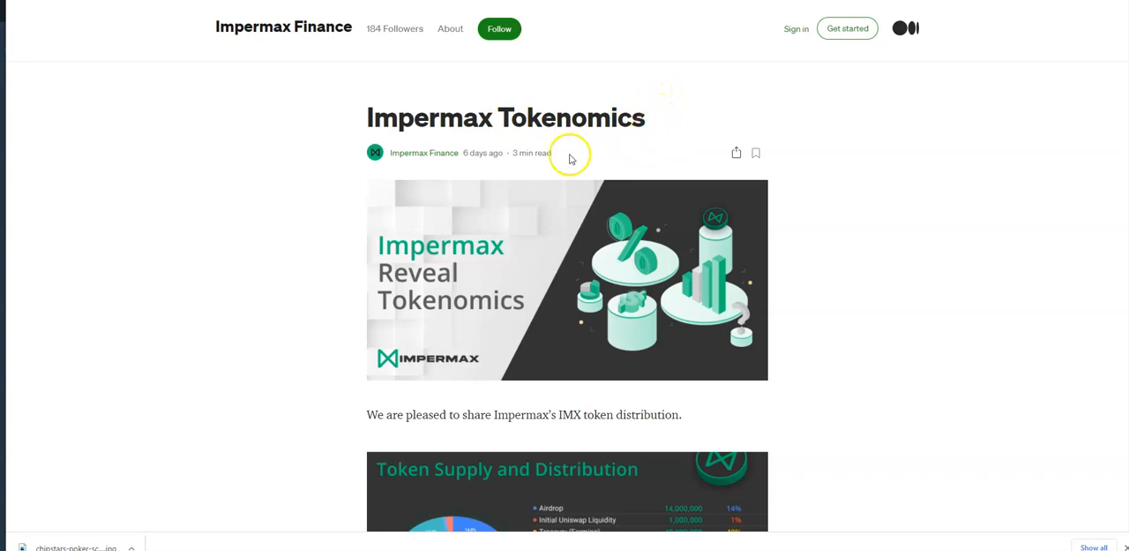
mouse_move(252, 115)
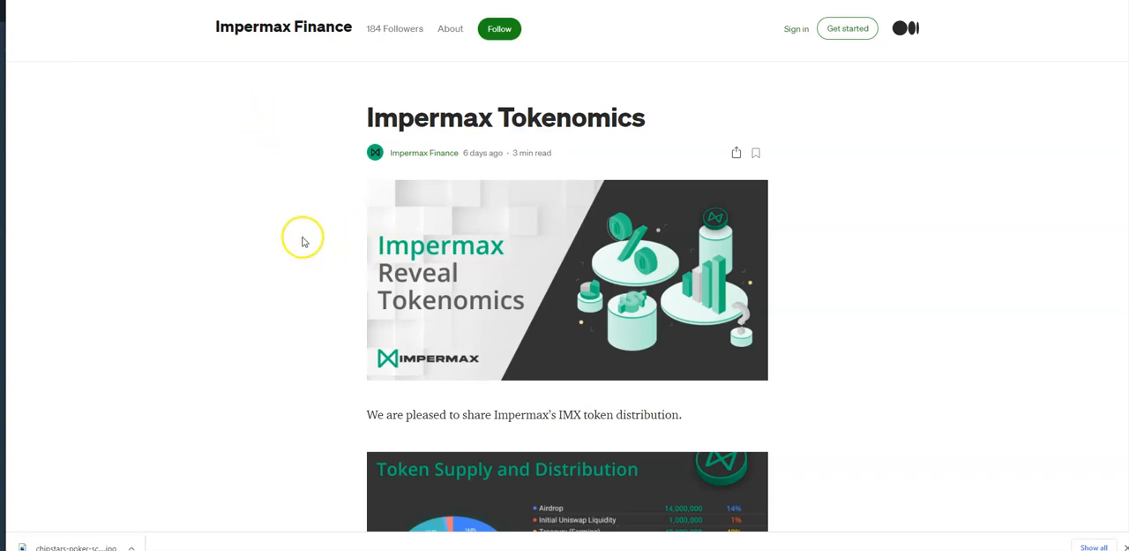
mouse_move(274, 232)
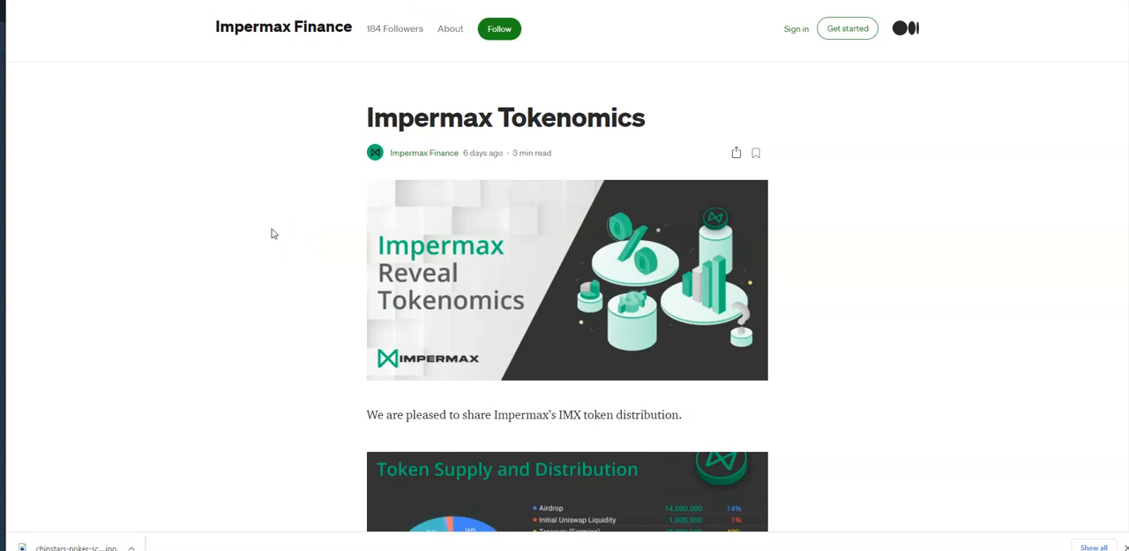
scroll("down", 3)
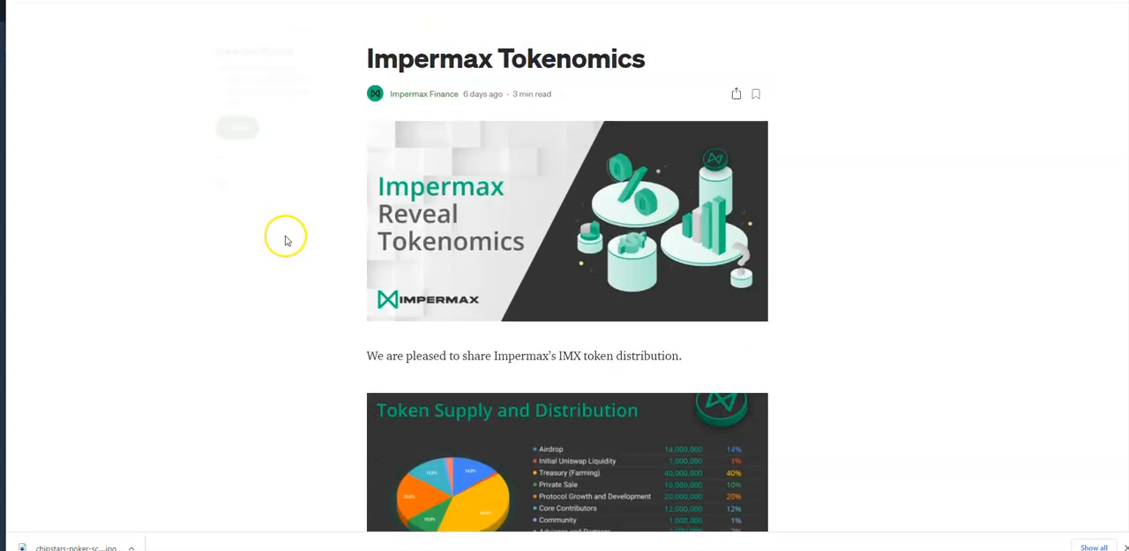
scroll("down", 3)
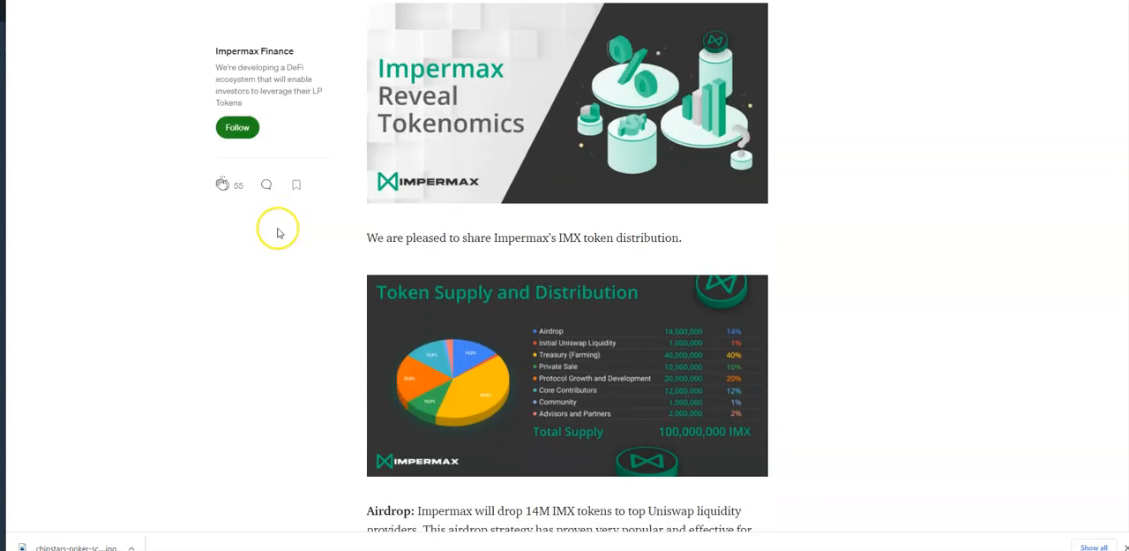
scroll("up", 3)
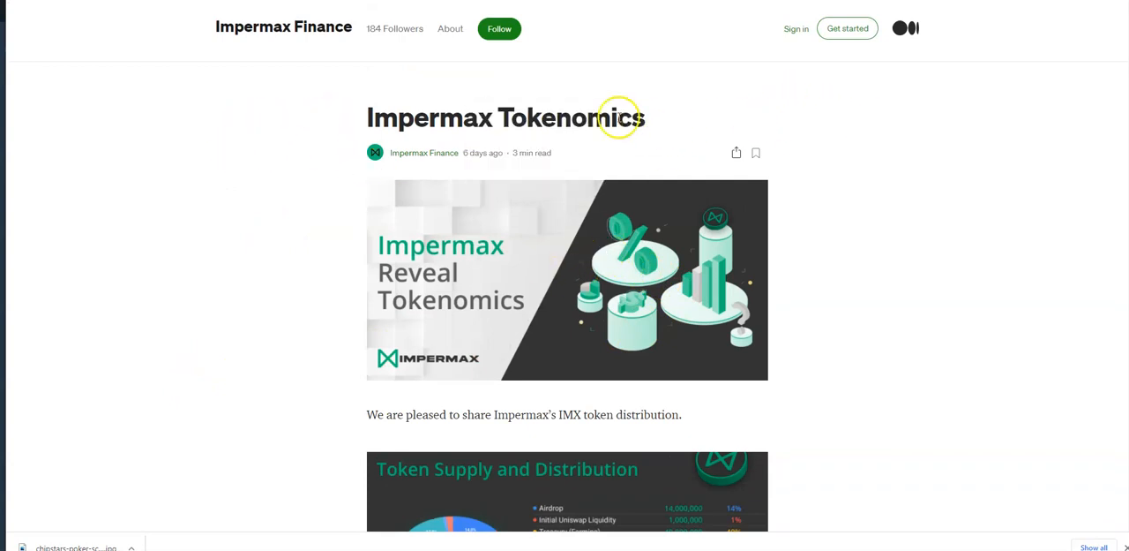
Step: Scroll past the chart to the private sale, growth and contributor allocation notes
scroll("down", 3)
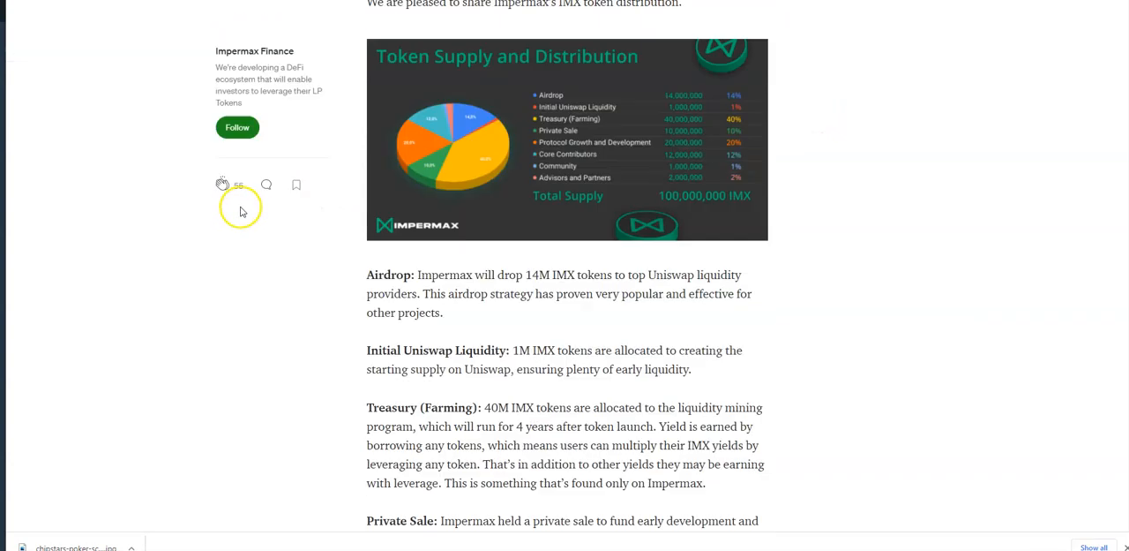
scroll("down", 3)
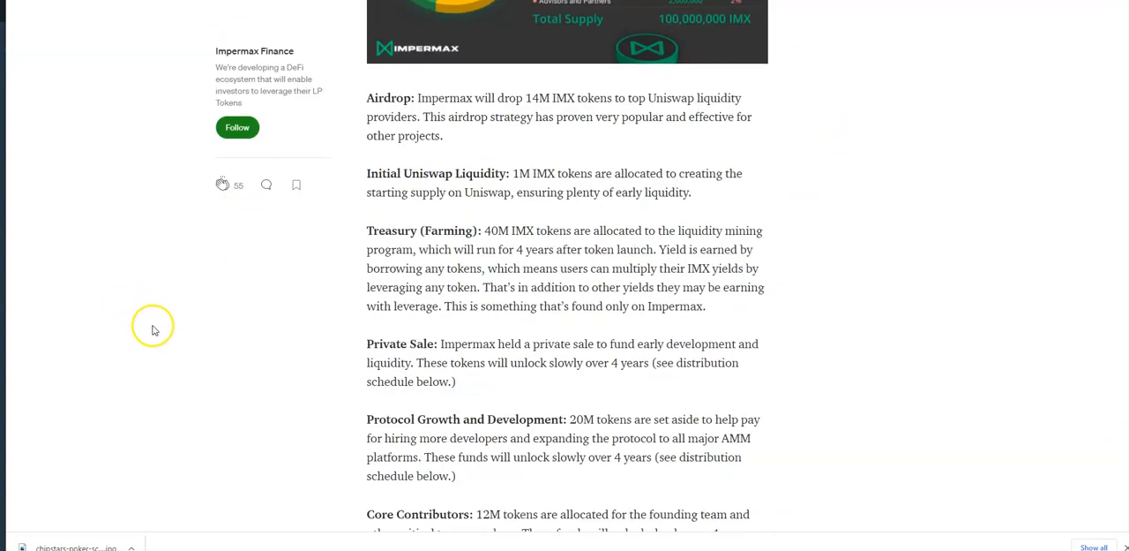
scroll("down", 3)
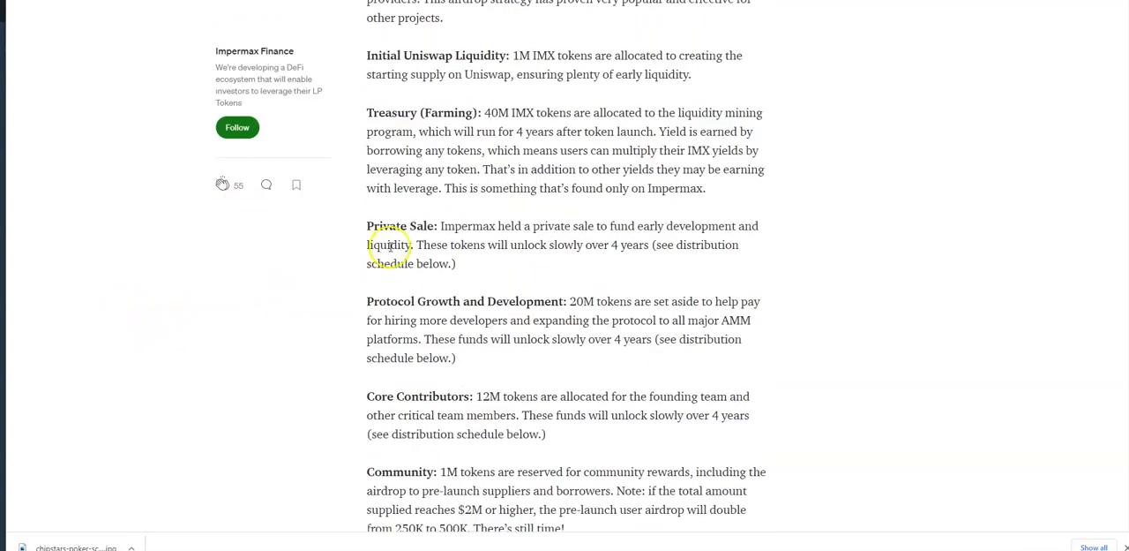
mouse_move(686, 261)
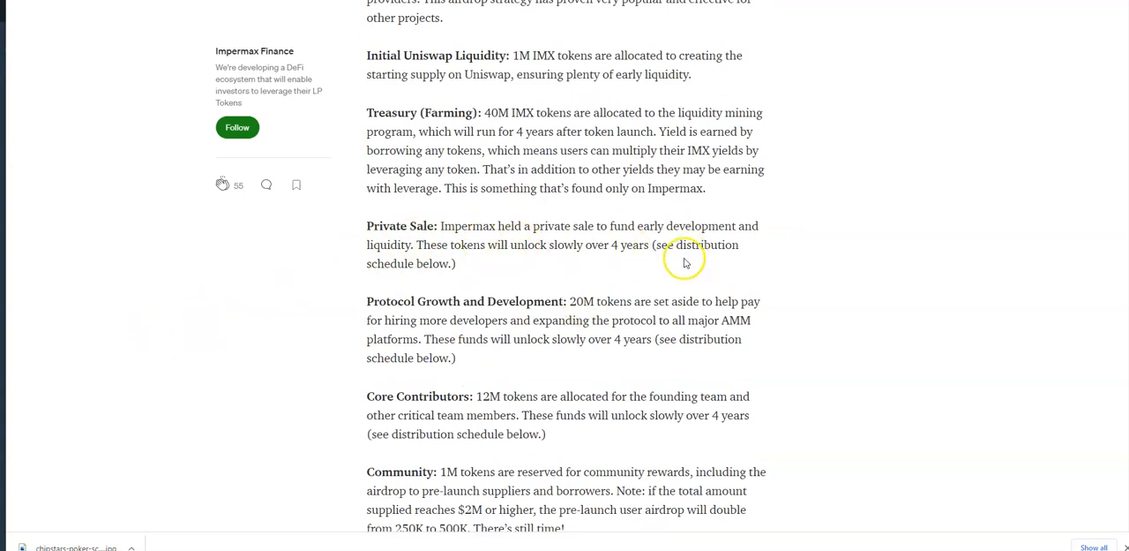
mouse_move(609, 241)
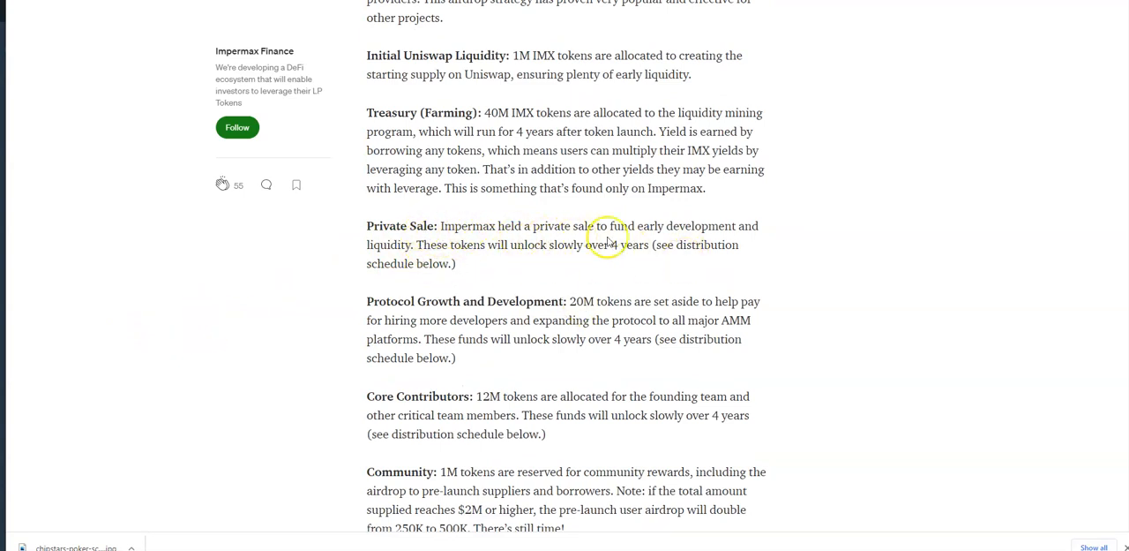
mouse_move(585, 249)
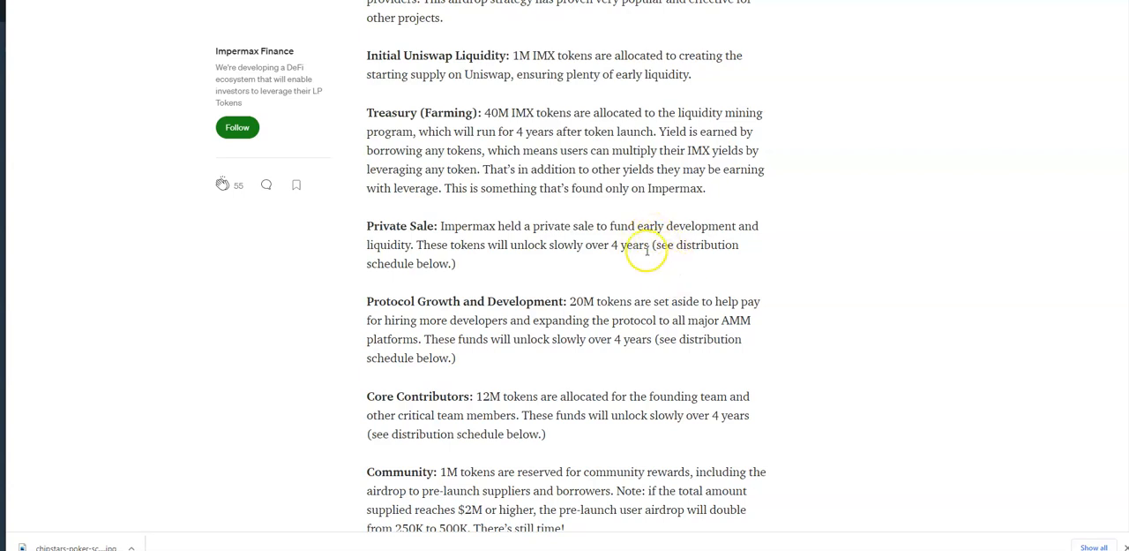
mouse_move(499, 288)
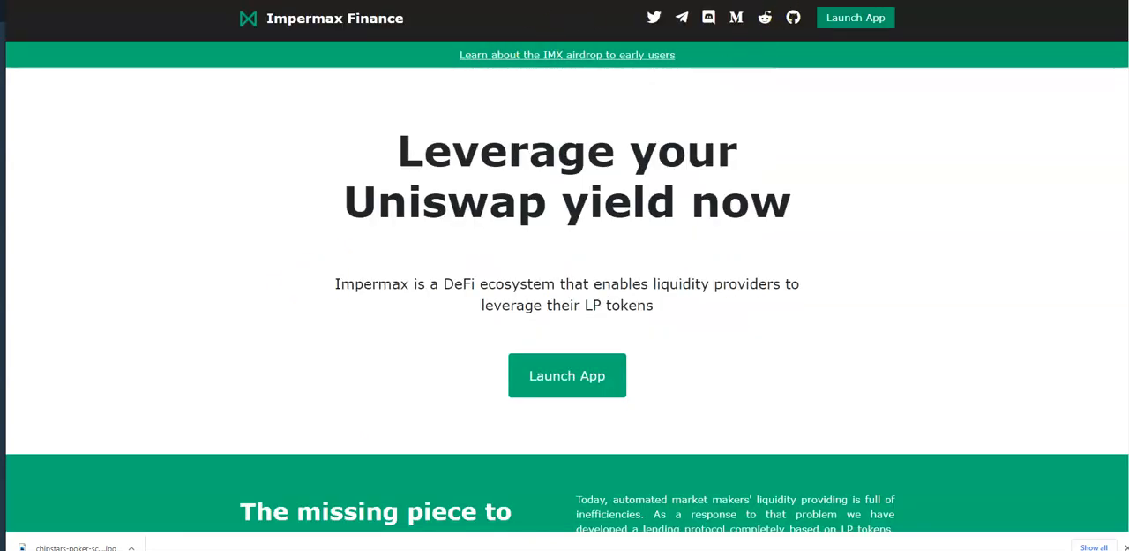
left_click(566, 375)
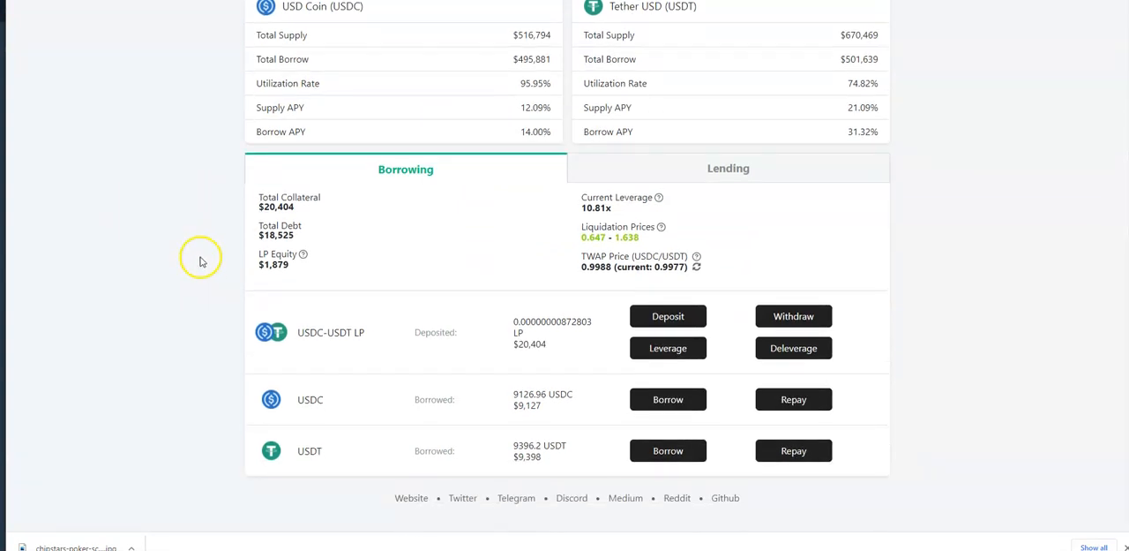
scroll("up", 3)
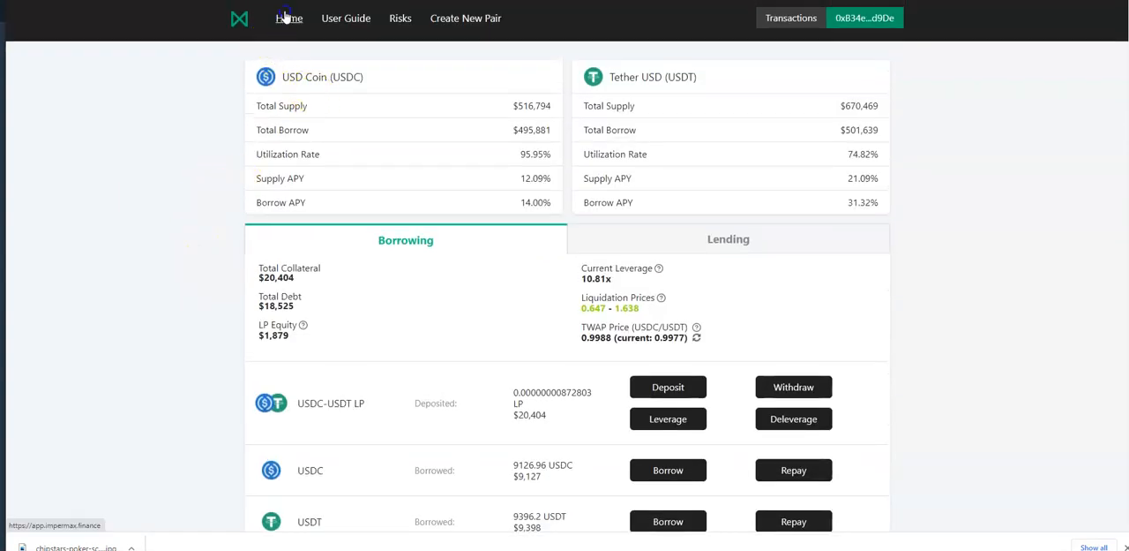
left_click(288, 18)
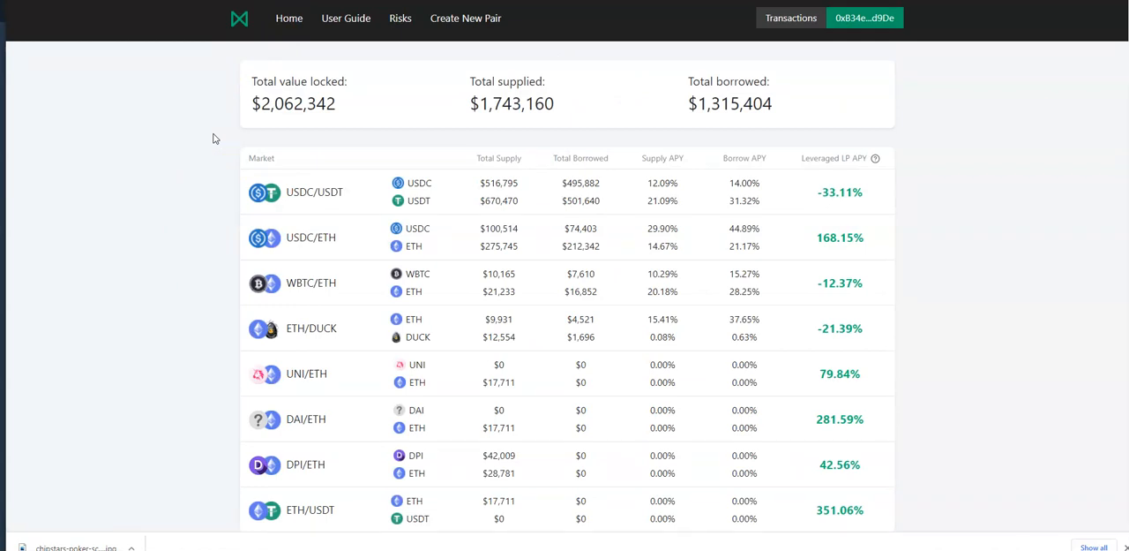
scroll("down", 3)
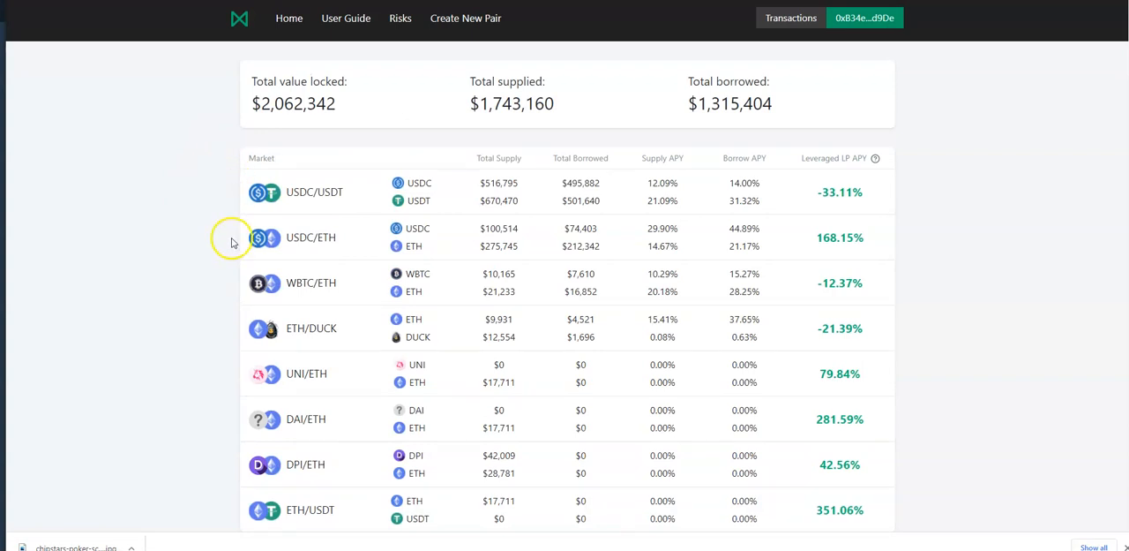
mouse_move(271, 267)
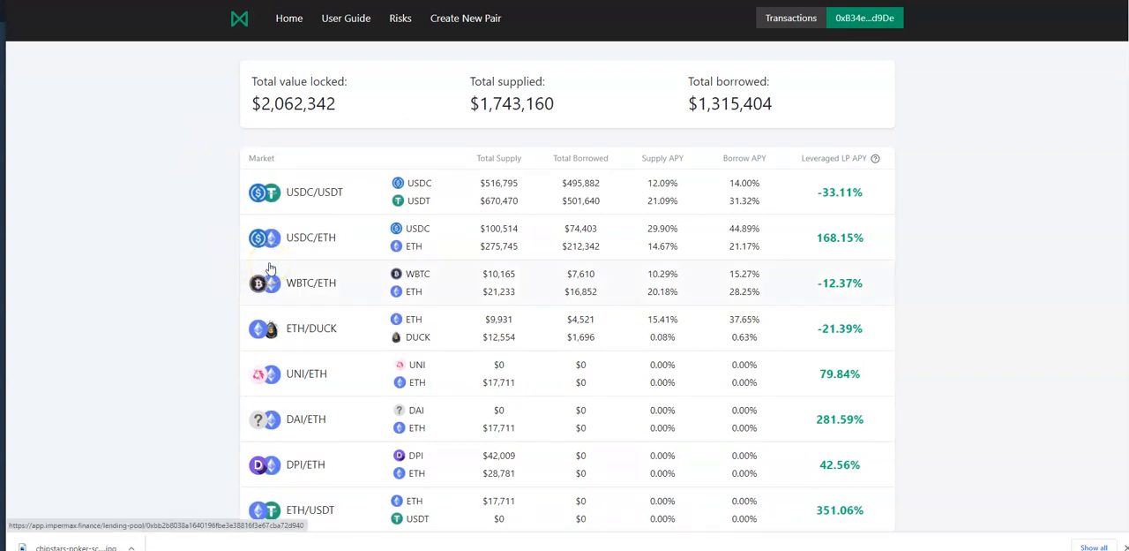
mouse_move(110, 168)
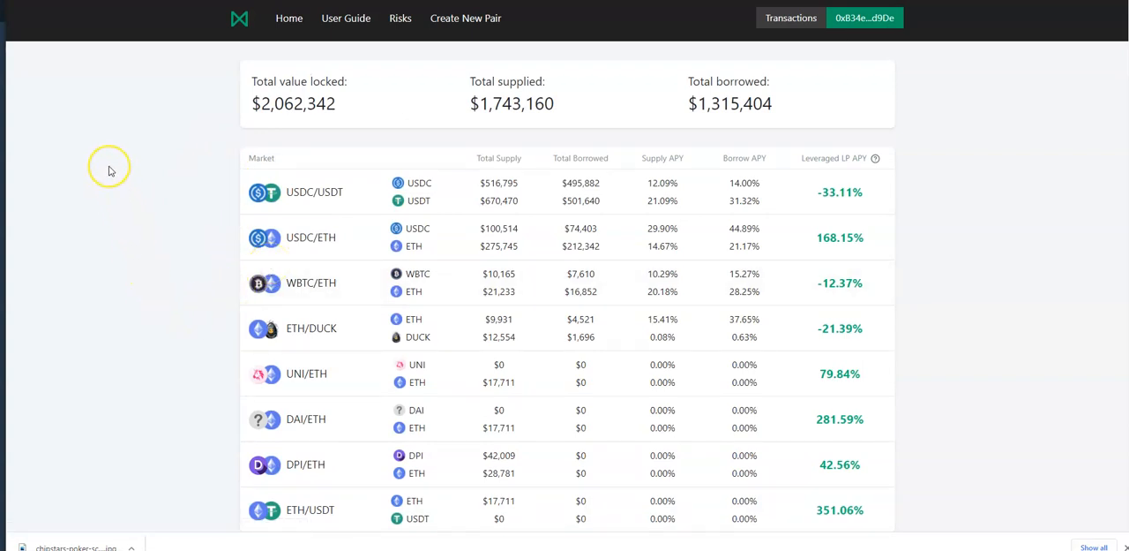
mouse_move(137, 171)
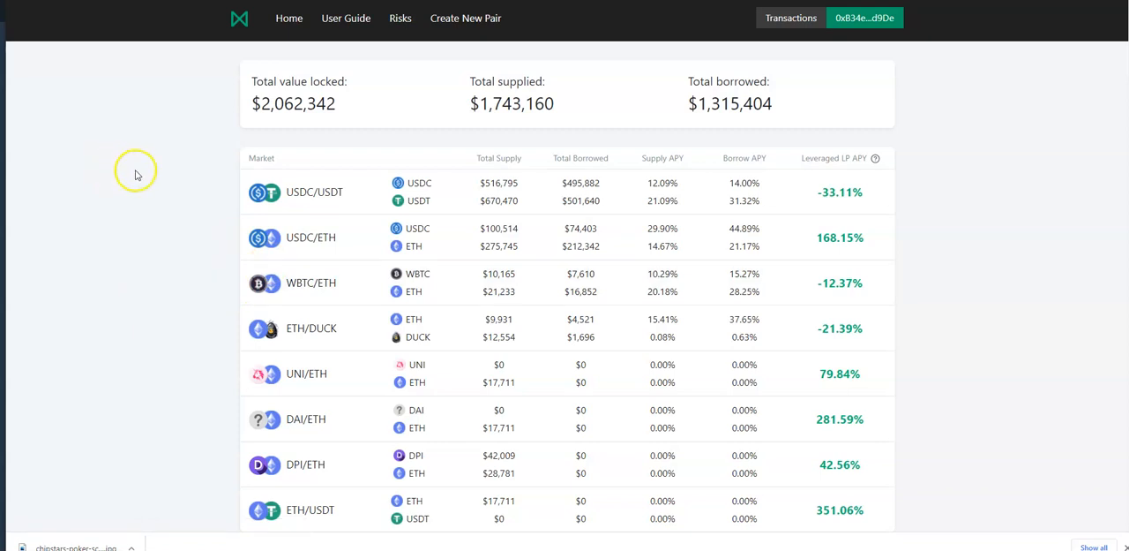
mouse_move(149, 165)
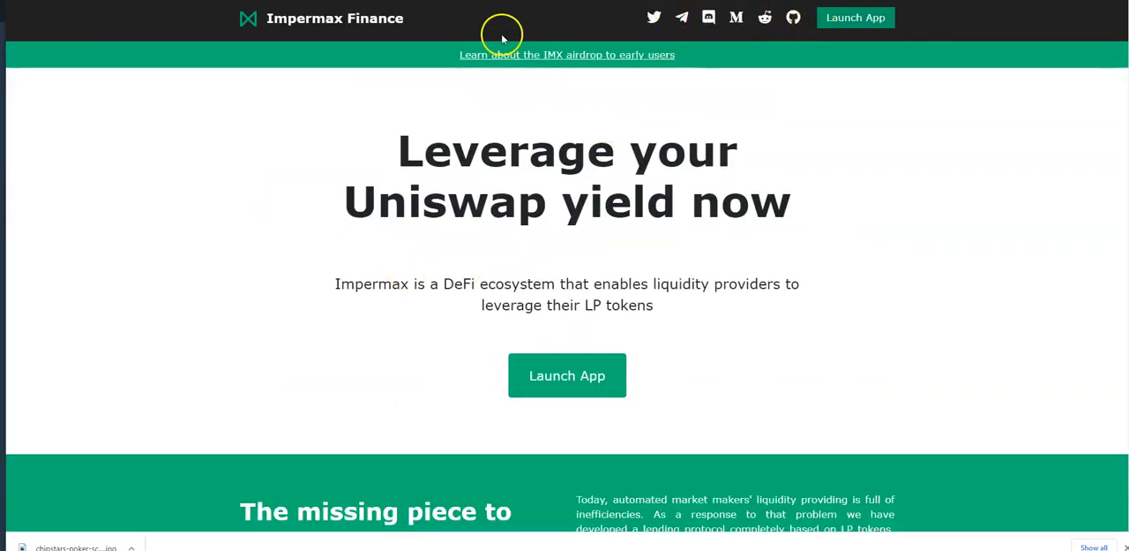
mouse_move(148, 215)
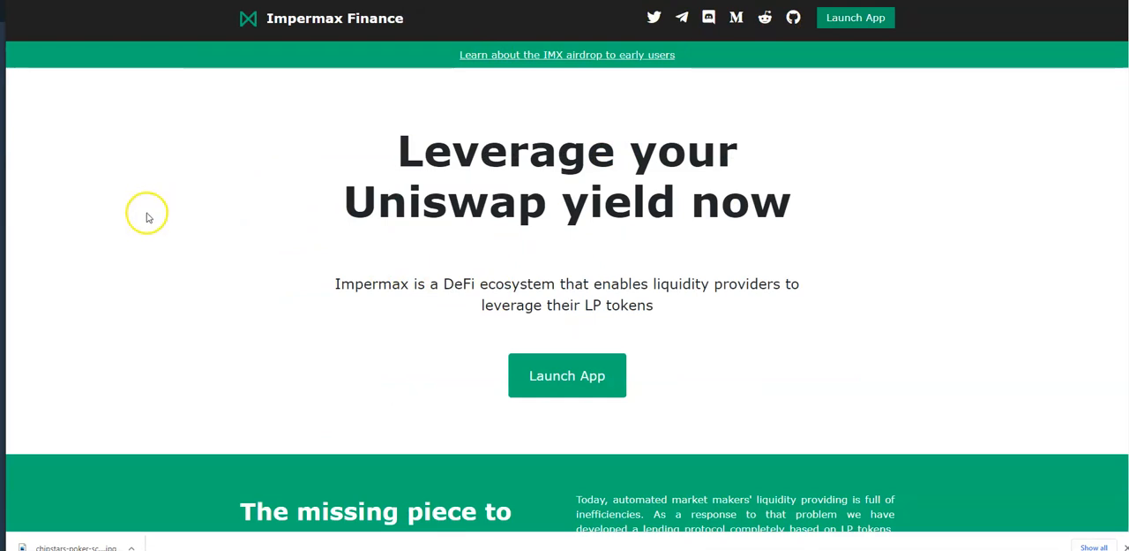
mouse_move(137, 223)
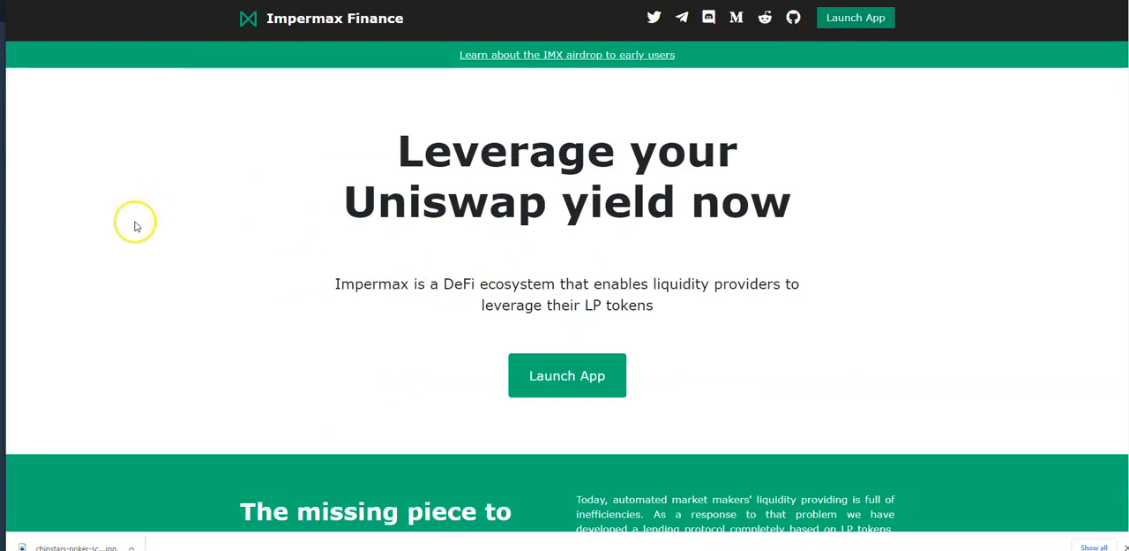
mouse_move(156, 231)
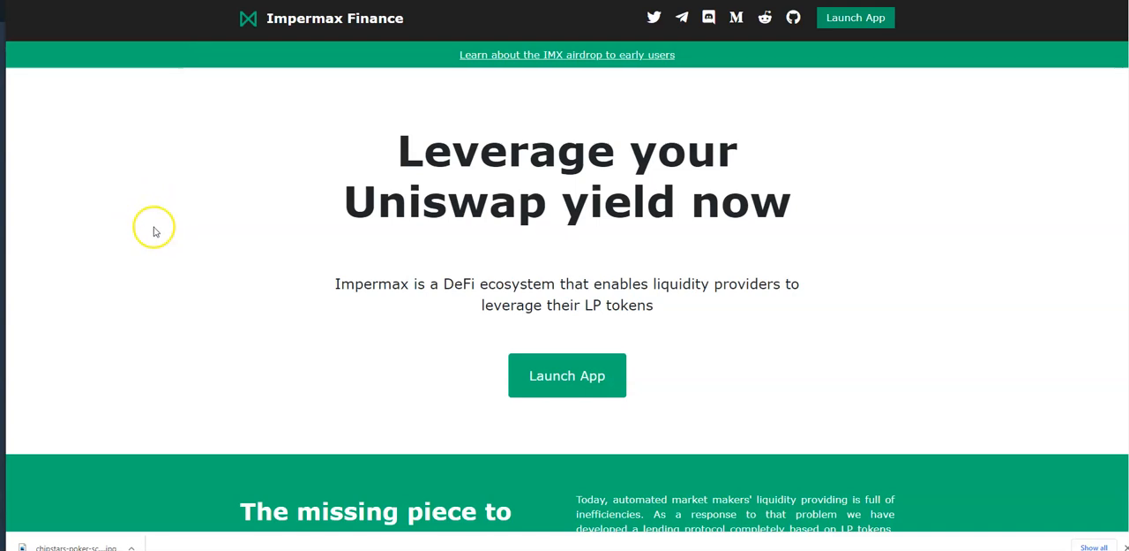
mouse_move(138, 228)
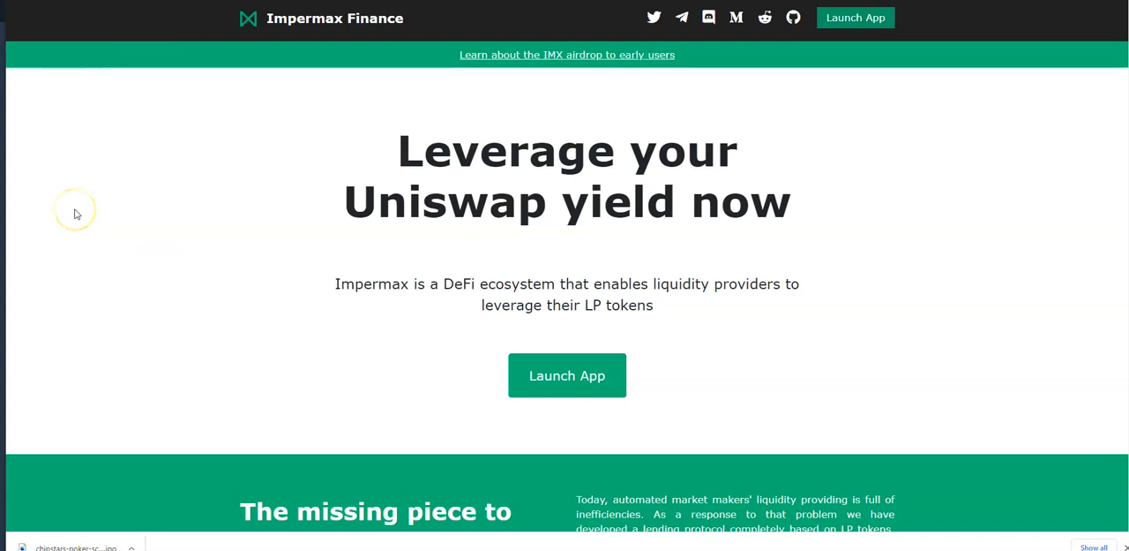
mouse_move(64, 88)
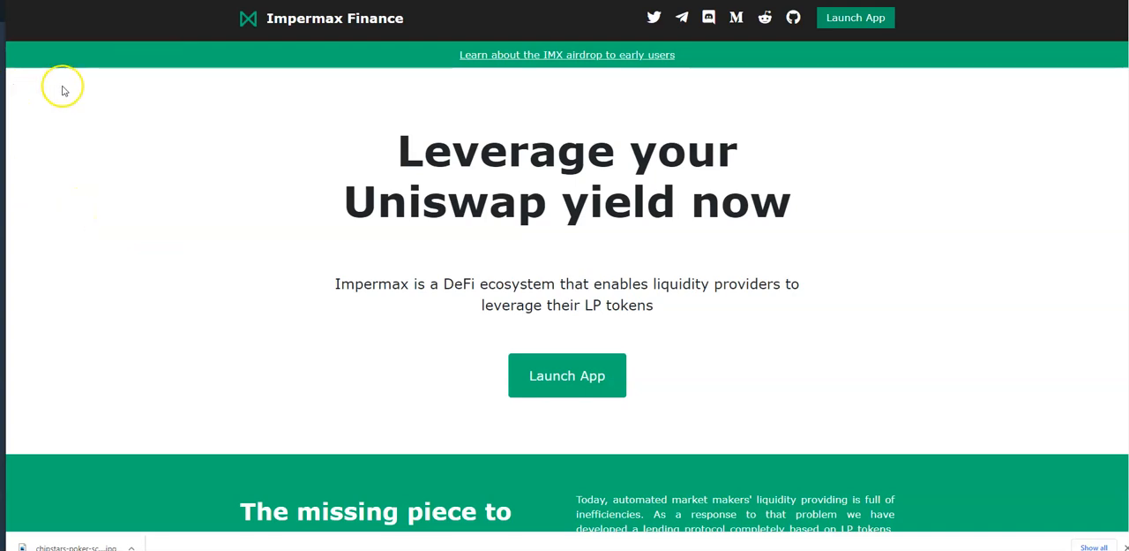